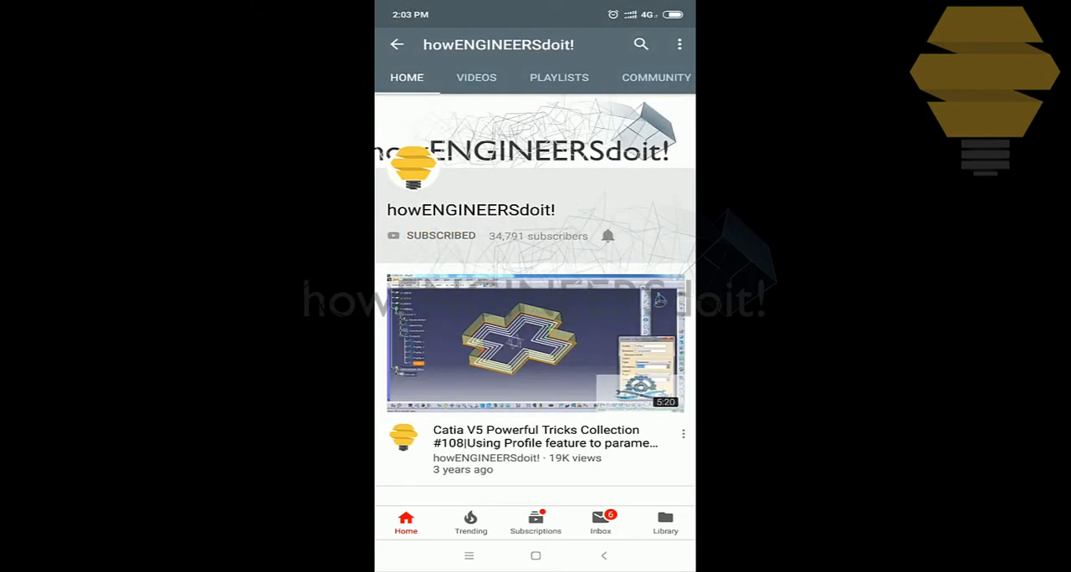
Step: Filter the Data (2) pivot table's Team field to show only Spain
click(607, 235)
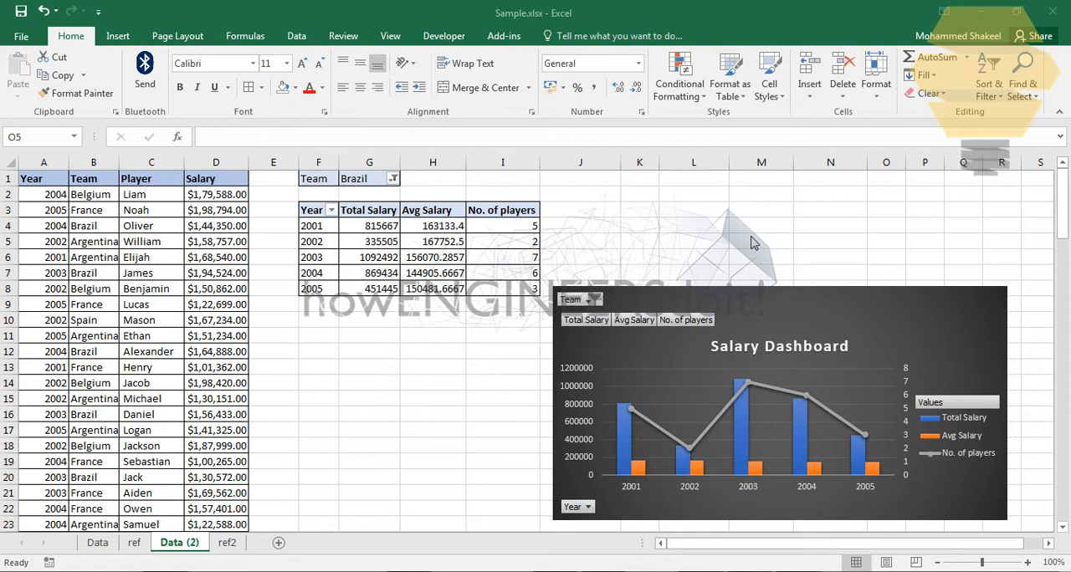
mouse_move(583, 209)
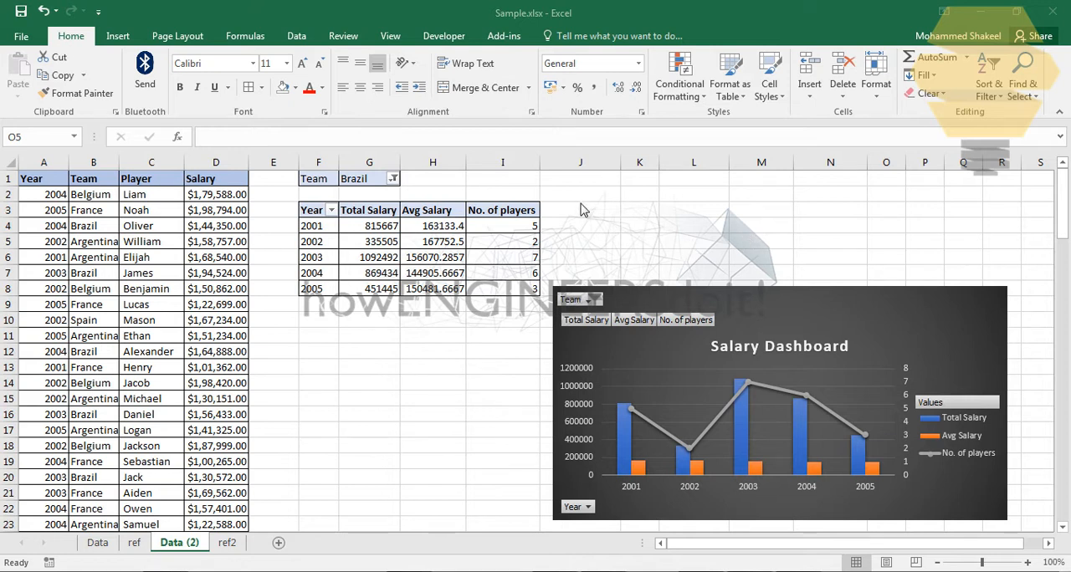
mouse_move(682, 247)
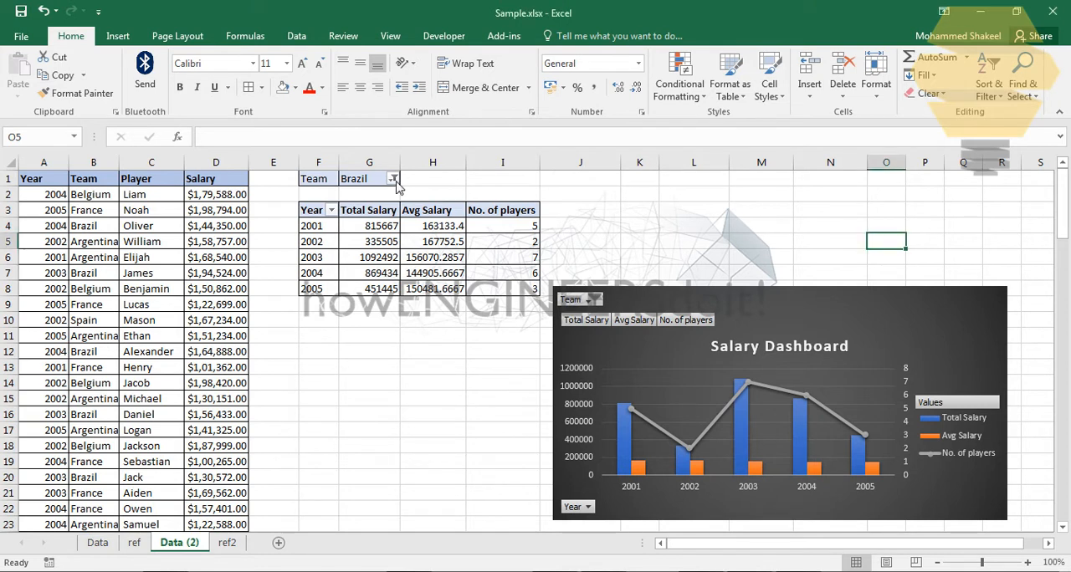
click(393, 178)
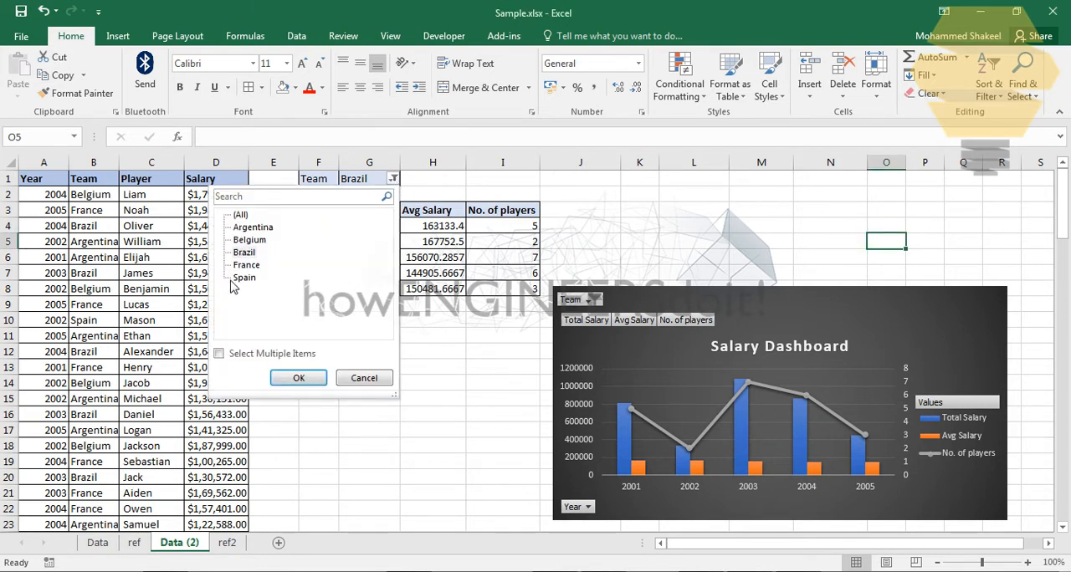
click(245, 277)
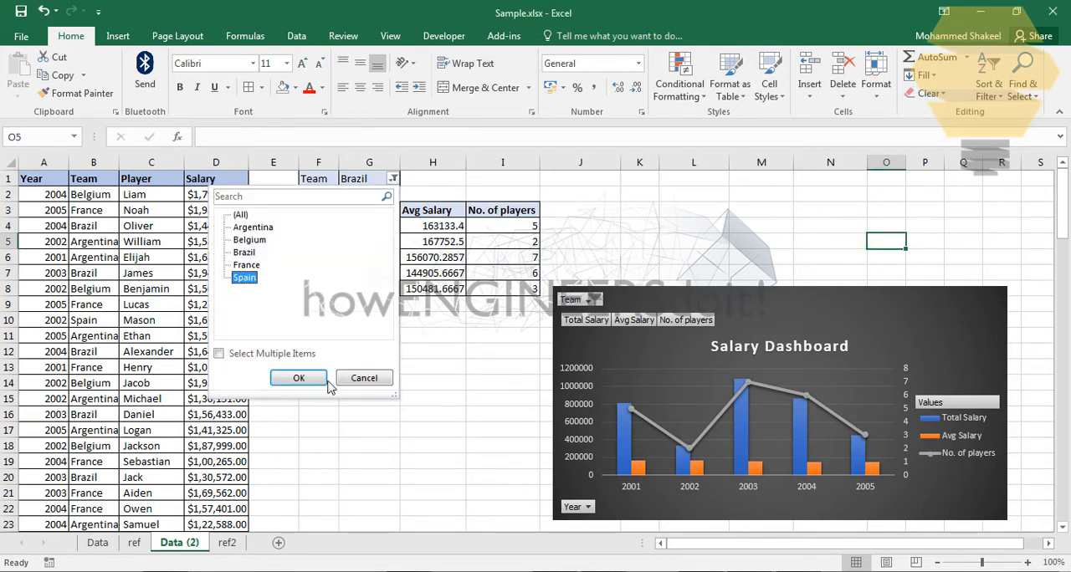
click(299, 377)
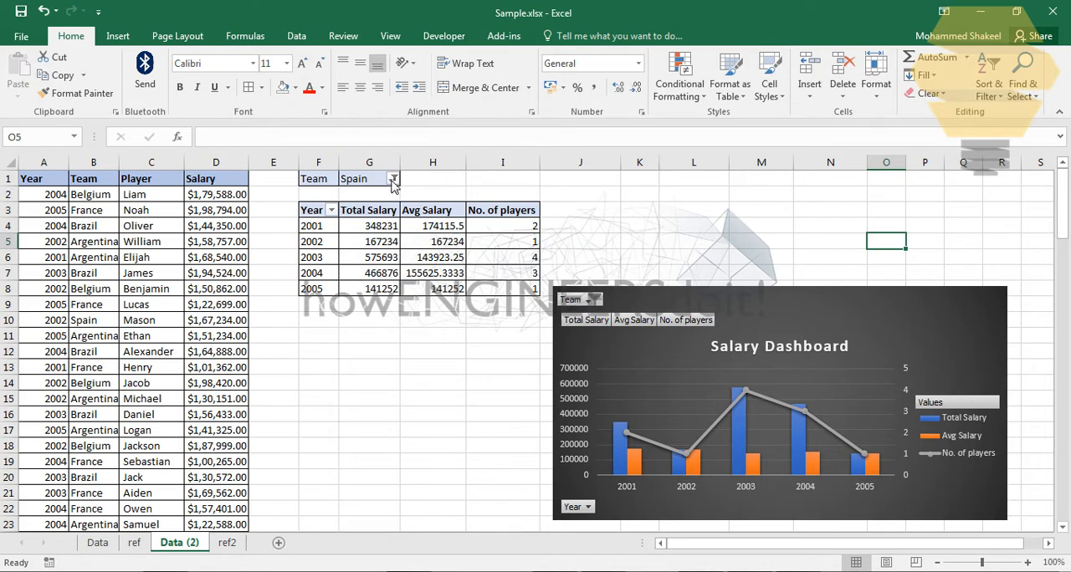
Step: Broaden the Team filter to multiple items: Belgium and Spain
click(393, 179)
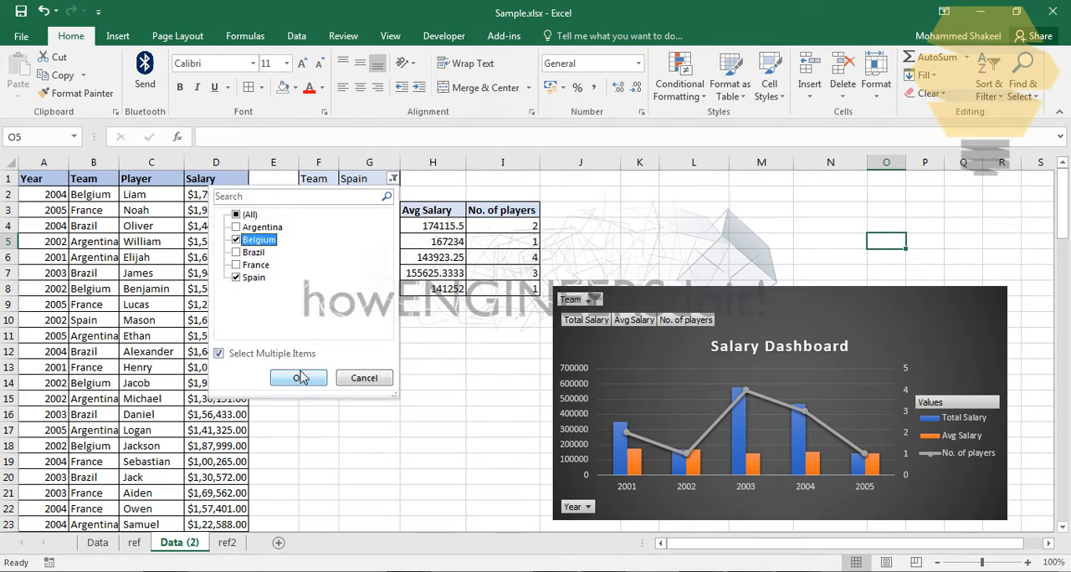
click(299, 378)
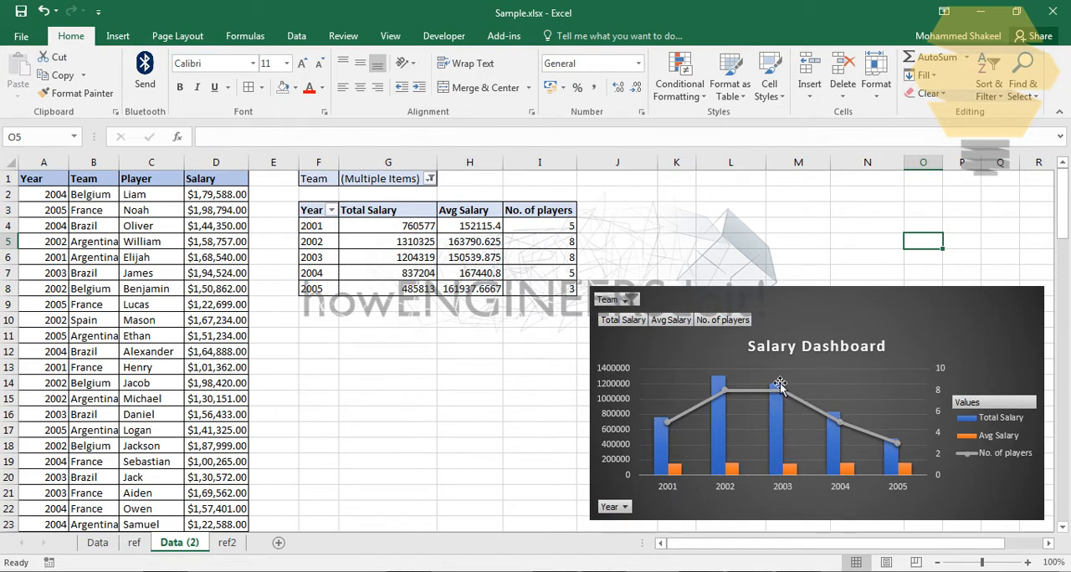
mouse_move(702, 246)
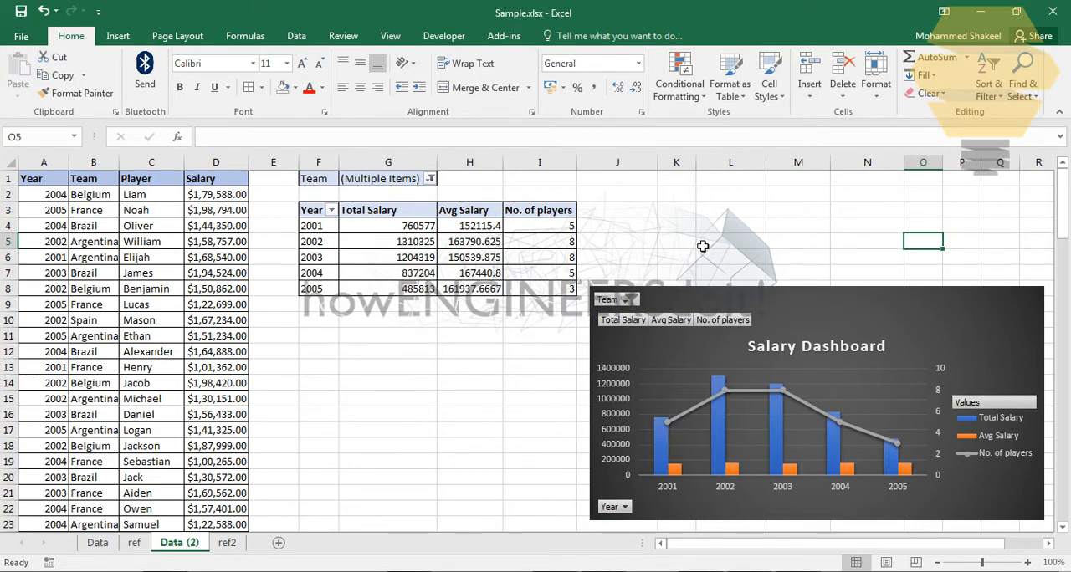
click(730, 240)
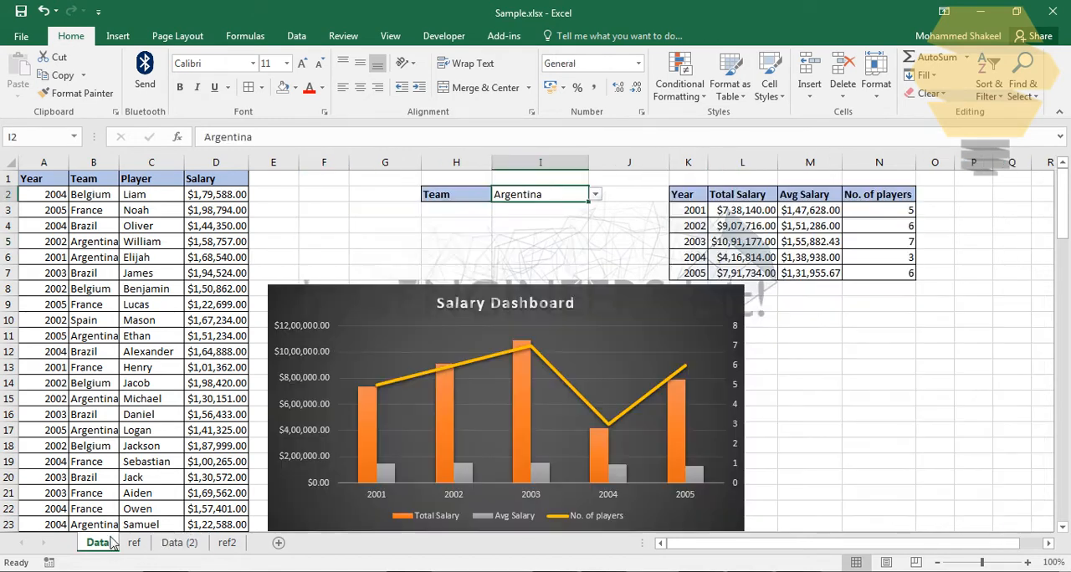
Step: Switch the Data sheet dashboard's I2 team from Argentina to Brazil, then return to Data (2)
click(44, 178)
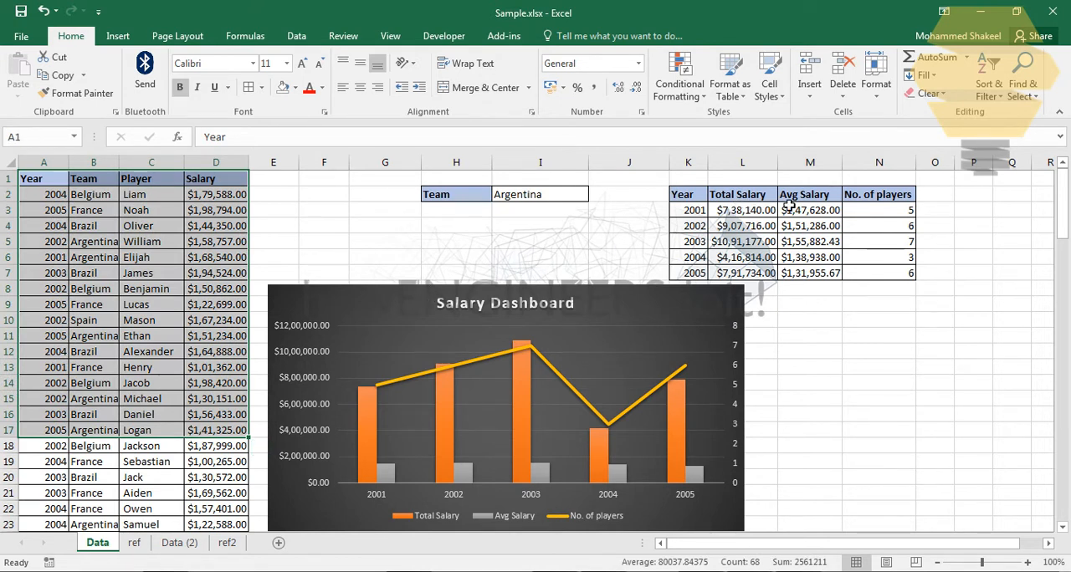
mouse_move(562, 200)
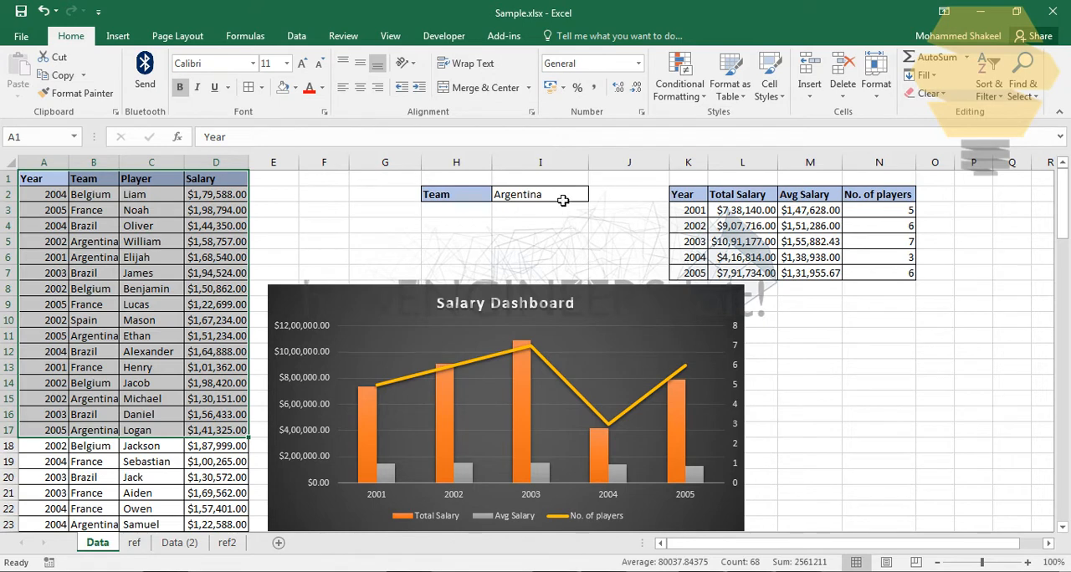
click(594, 194)
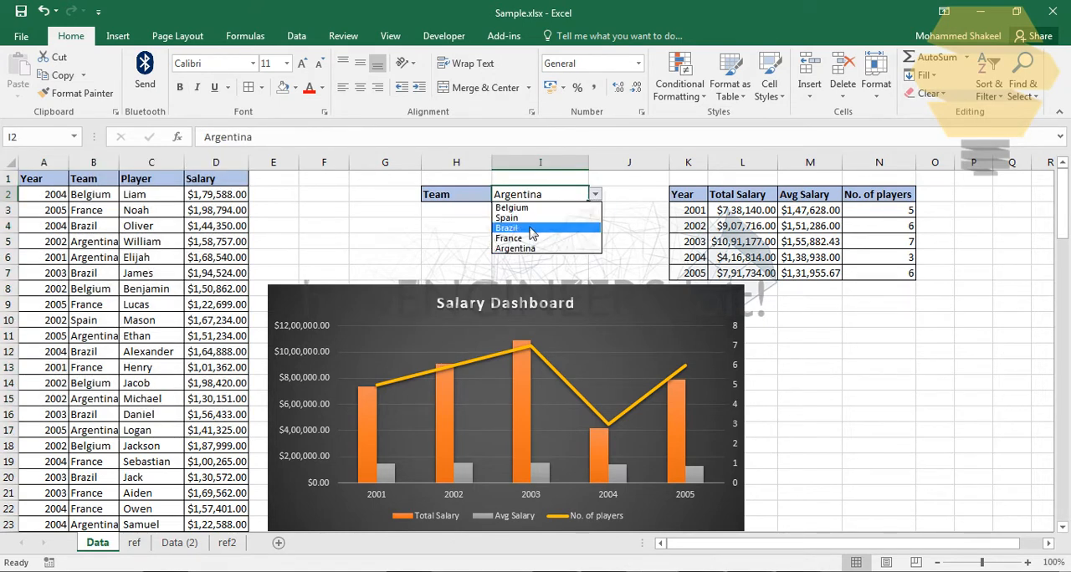
click(511, 228)
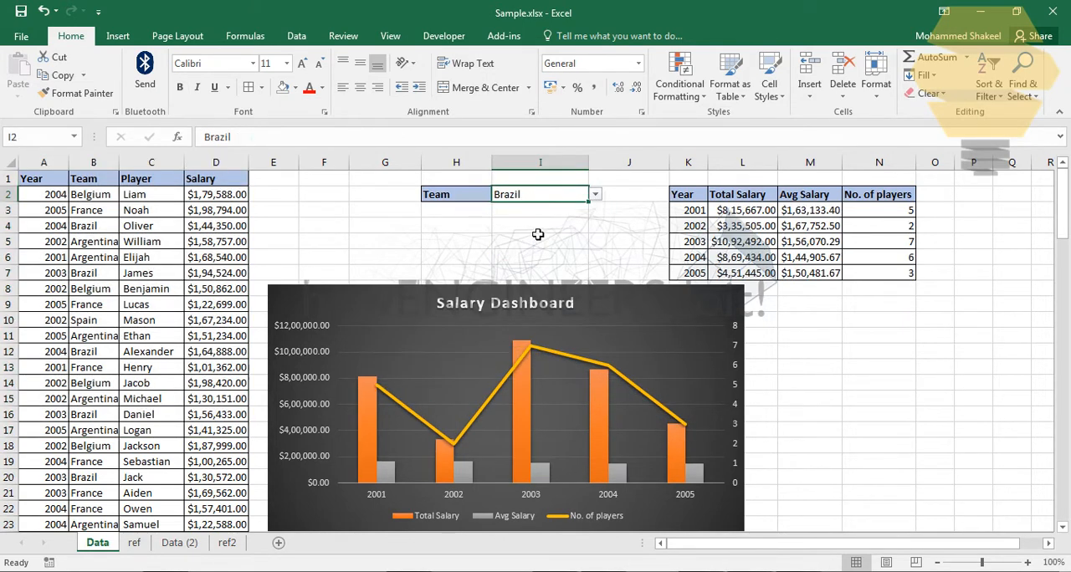
mouse_move(172, 531)
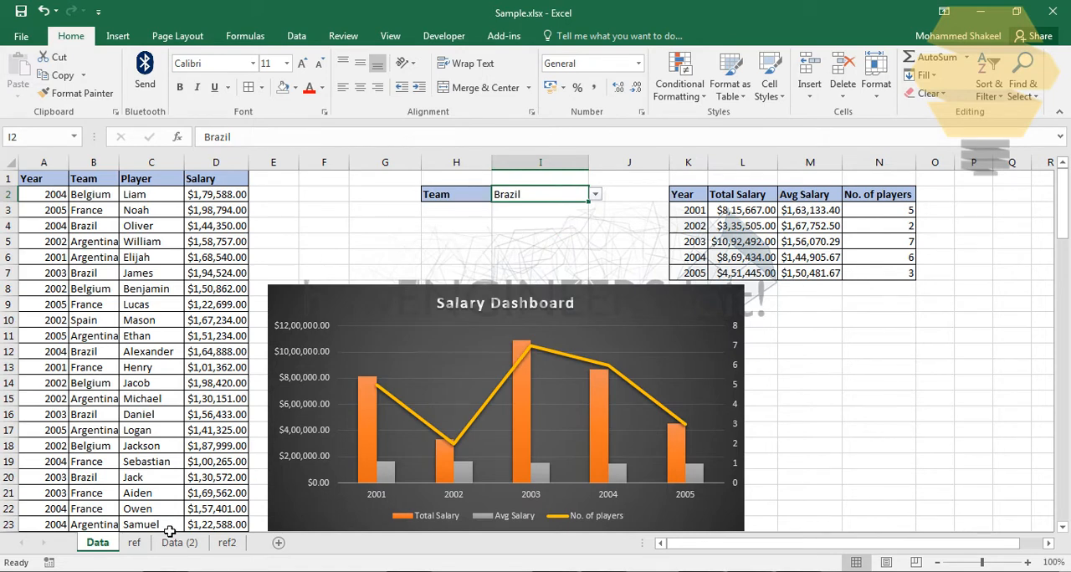
click(179, 543)
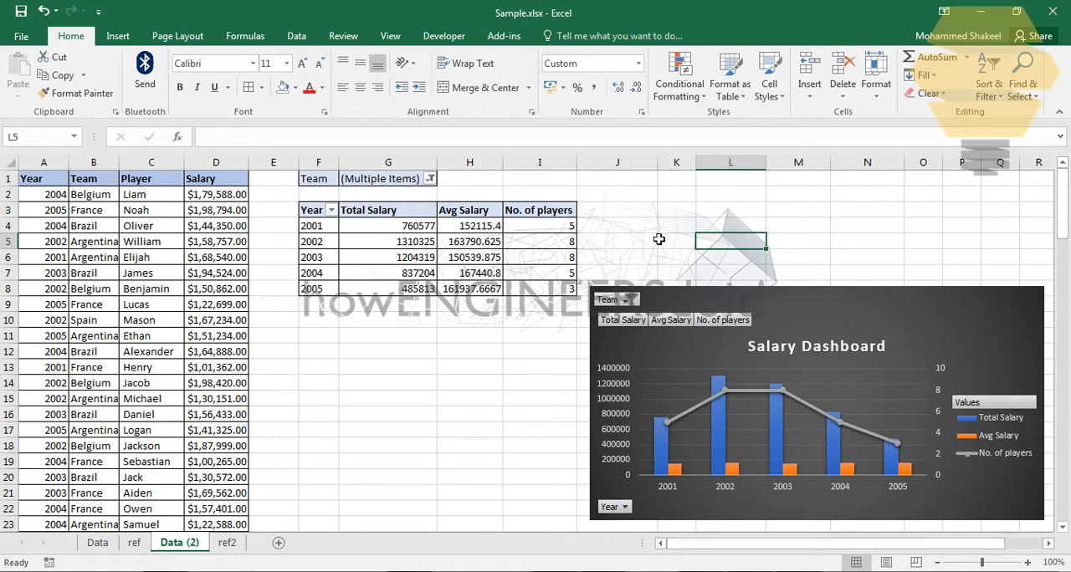
Step: Copy the Data (2) sheet to the end of the workbook as Data (3)
click(617, 240)
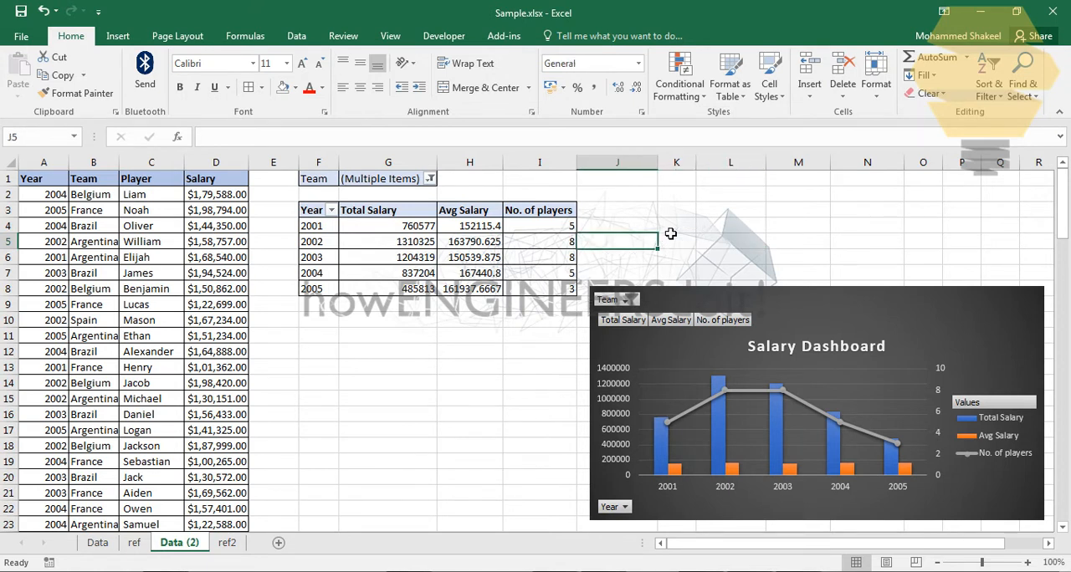
mouse_move(513, 347)
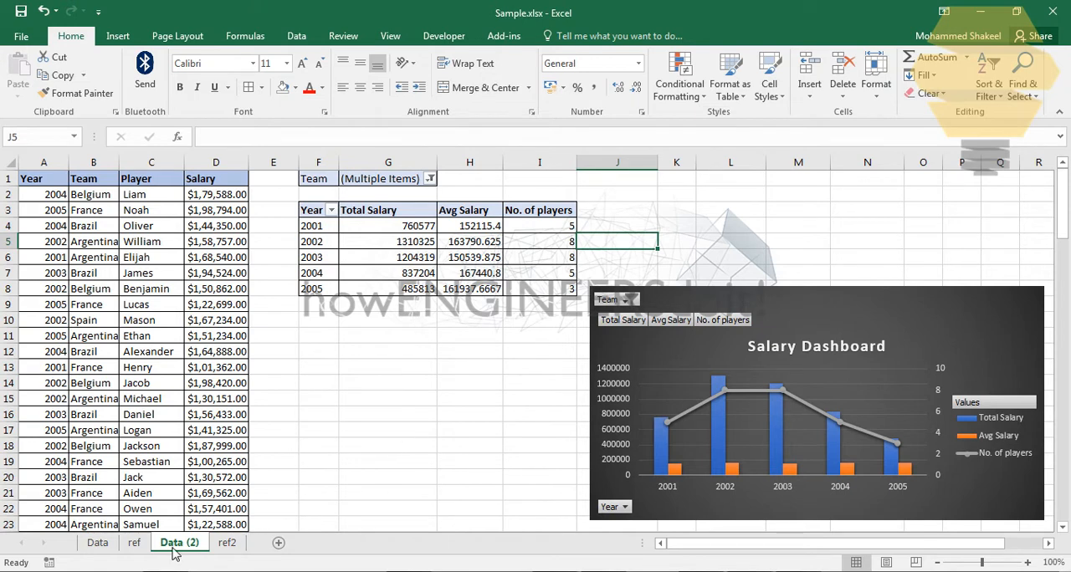
right_click(179, 542)
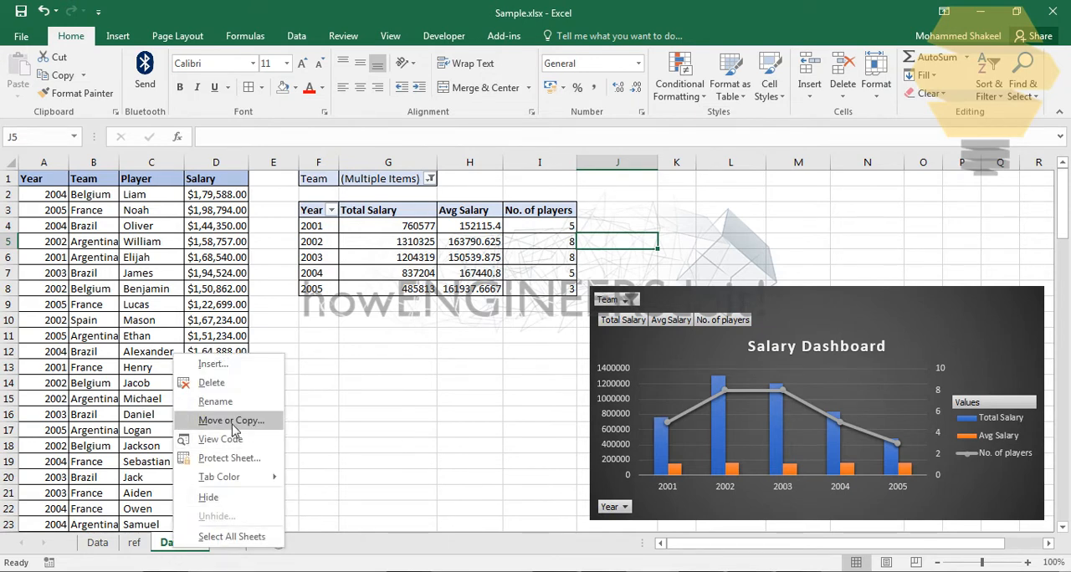
click(230, 419)
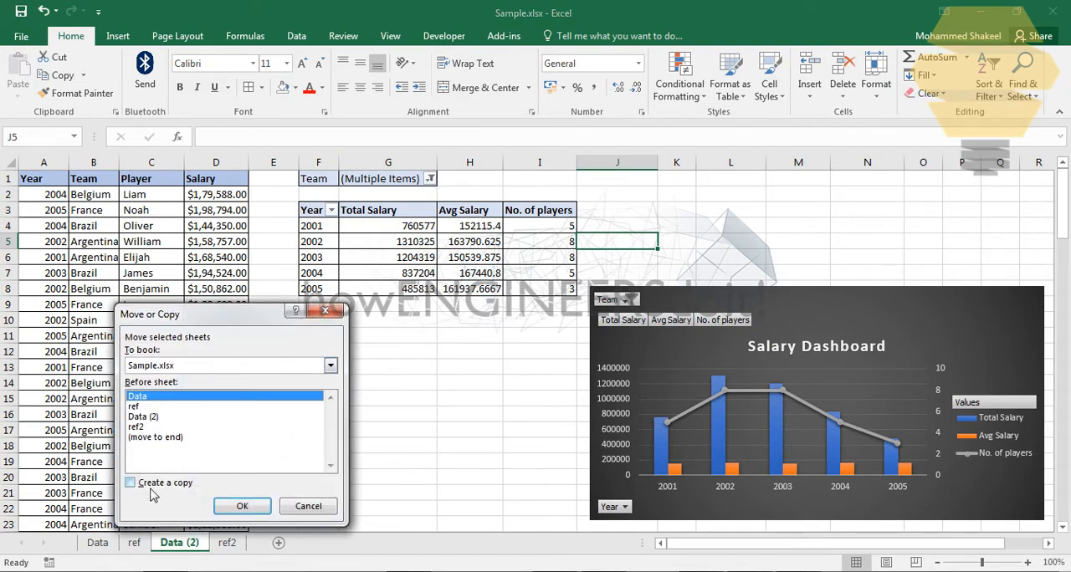
click(131, 482)
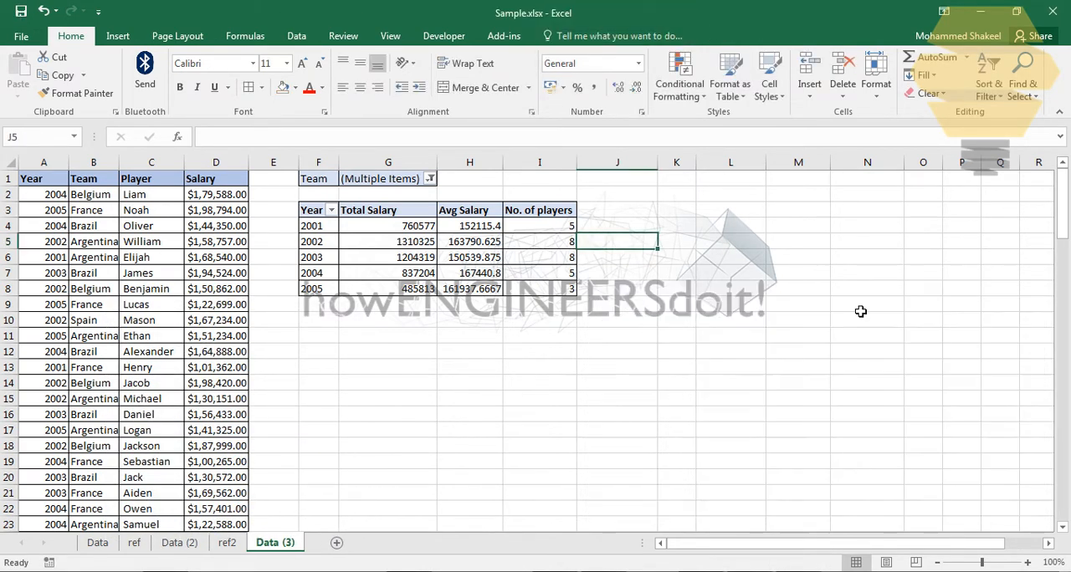
Step: Select and delete the entire pivot table on Data (3), then select a source-data cell
click(797, 304)
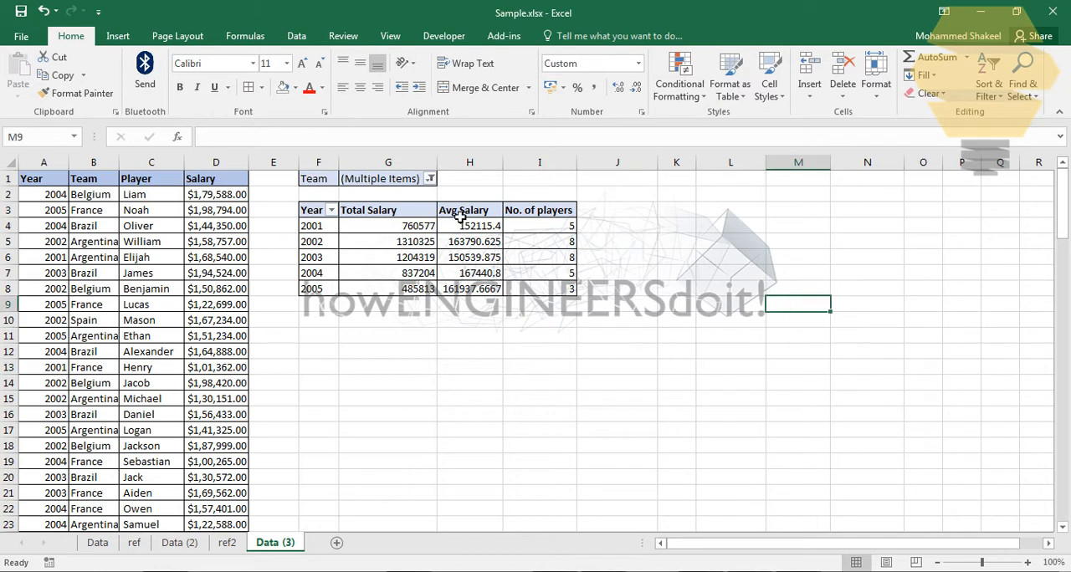
click(470, 210)
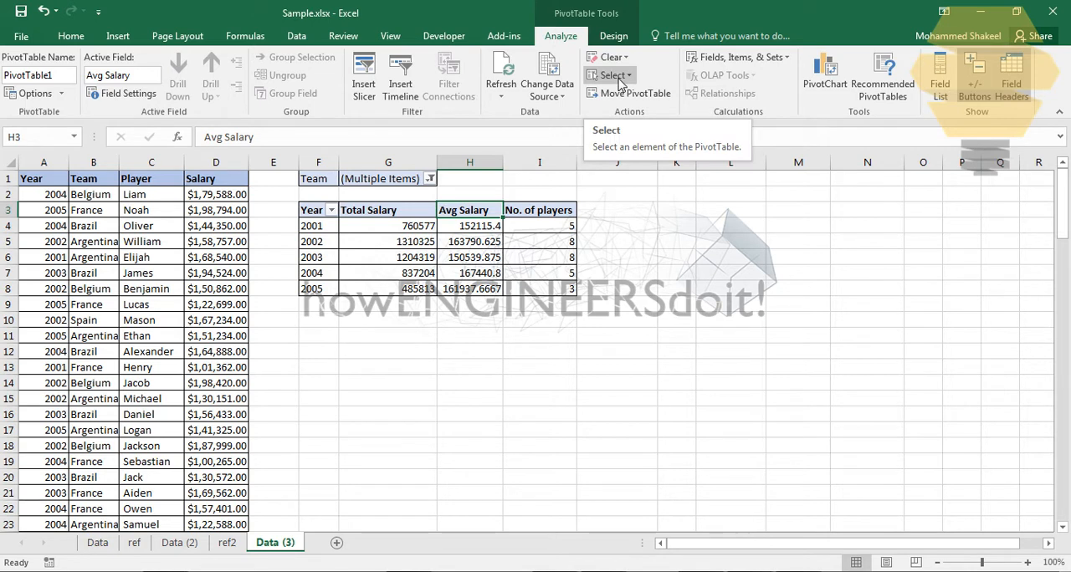
click(538, 226)
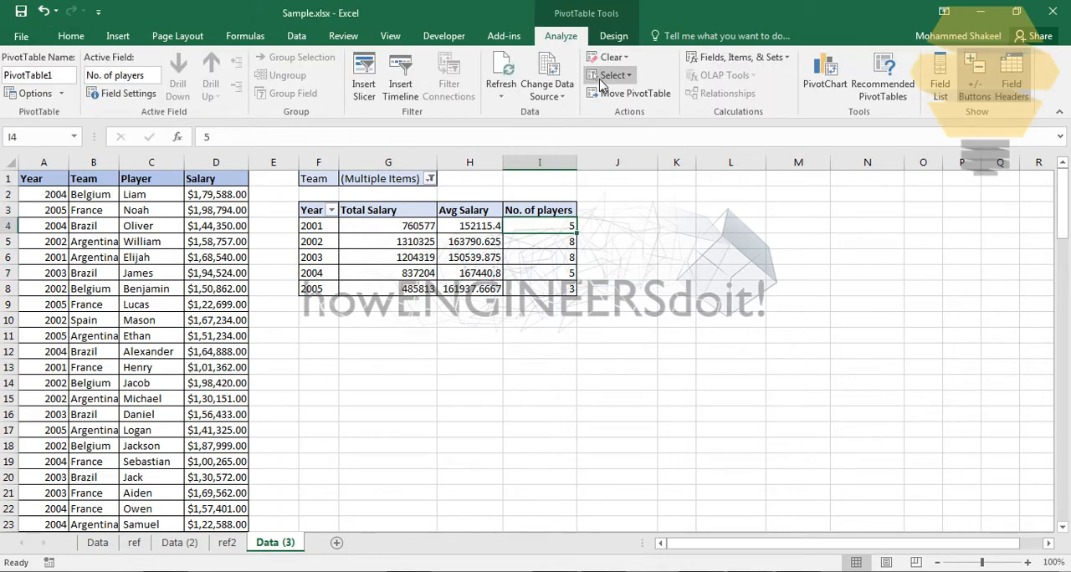
click(615, 75)
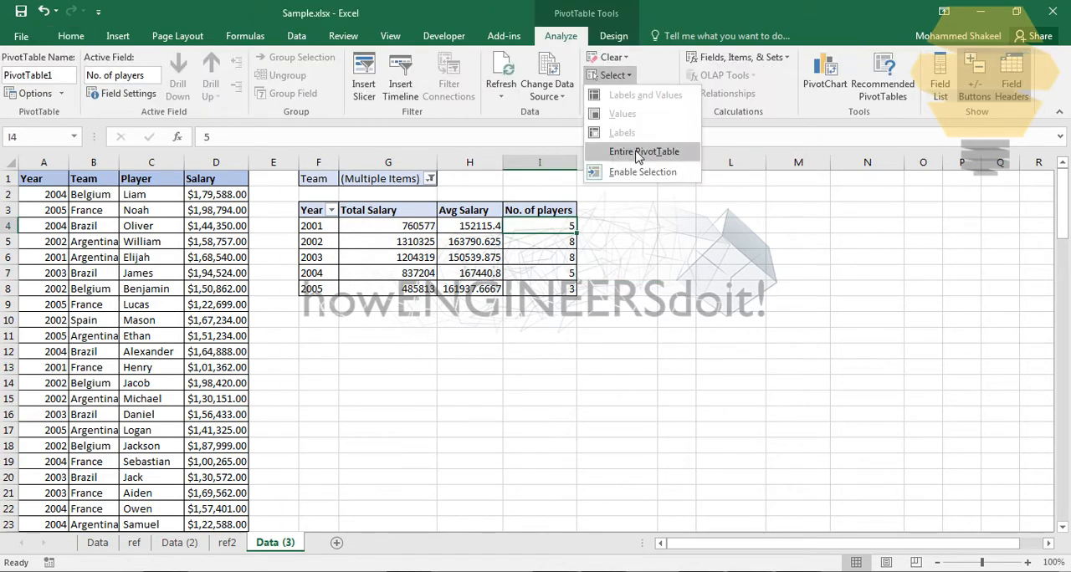
click(643, 152)
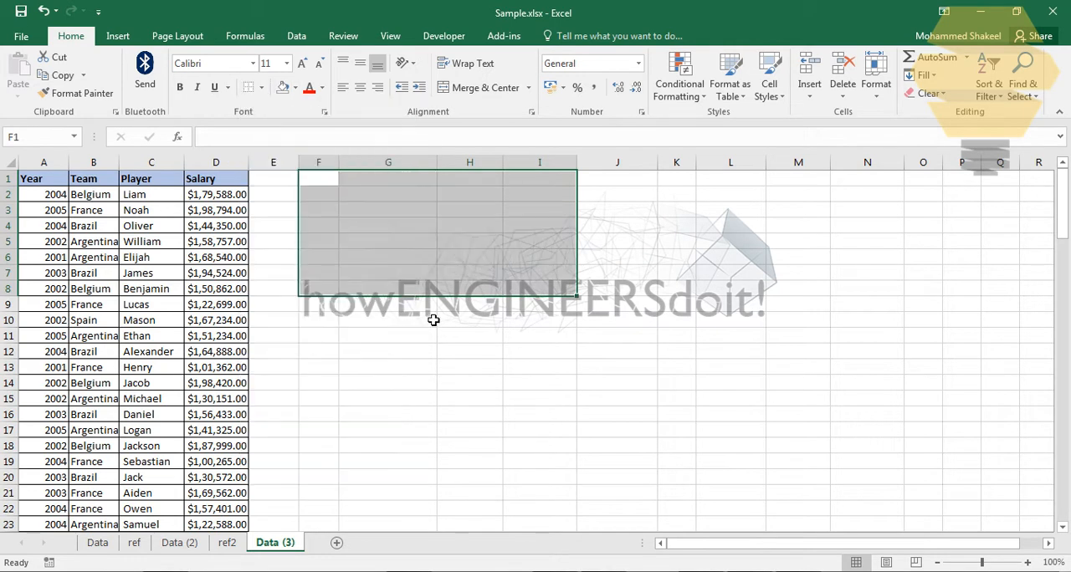
click(469, 320)
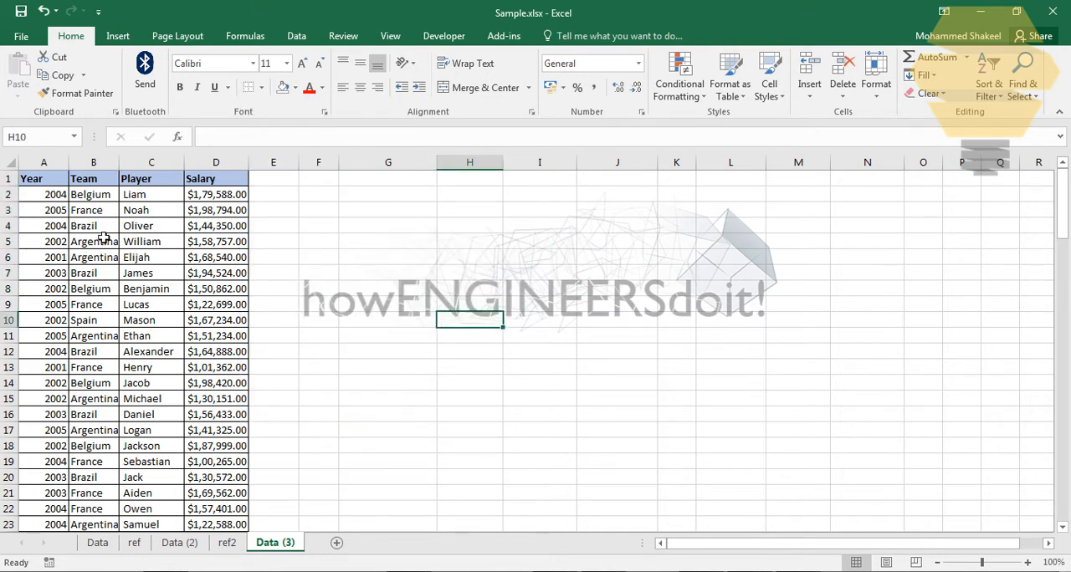
click(93, 226)
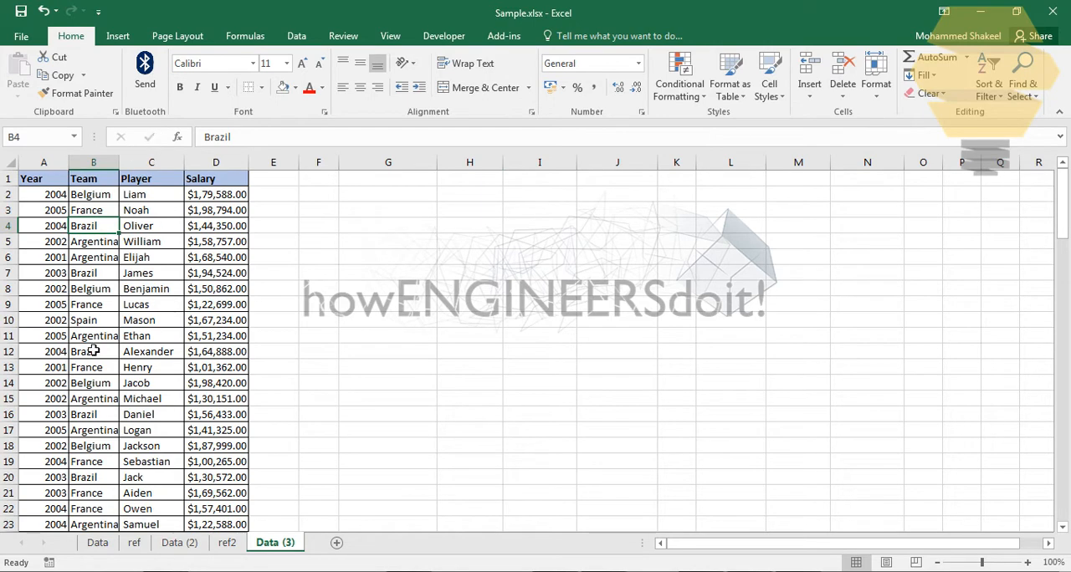
mouse_move(108, 241)
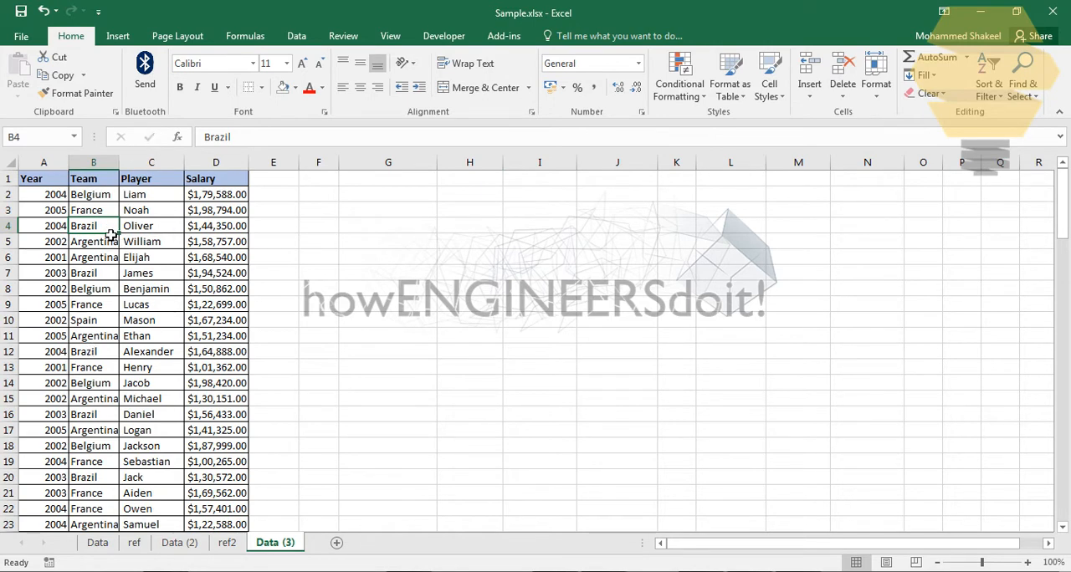
Step: Insert an empty PivotTable from A1:D100 at F1 on the existing Data (3) sheet
click(118, 35)
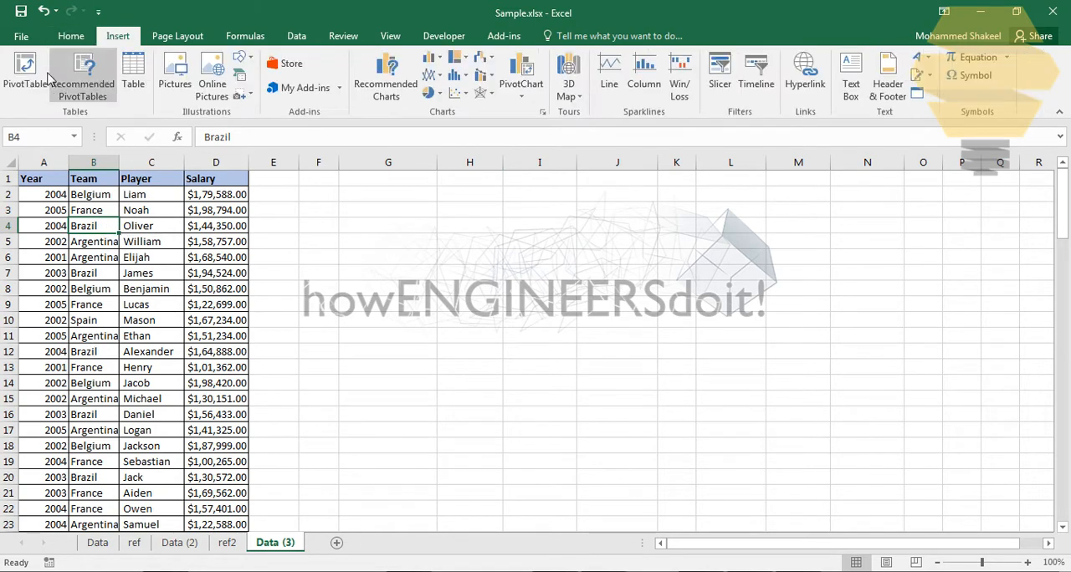
click(24, 76)
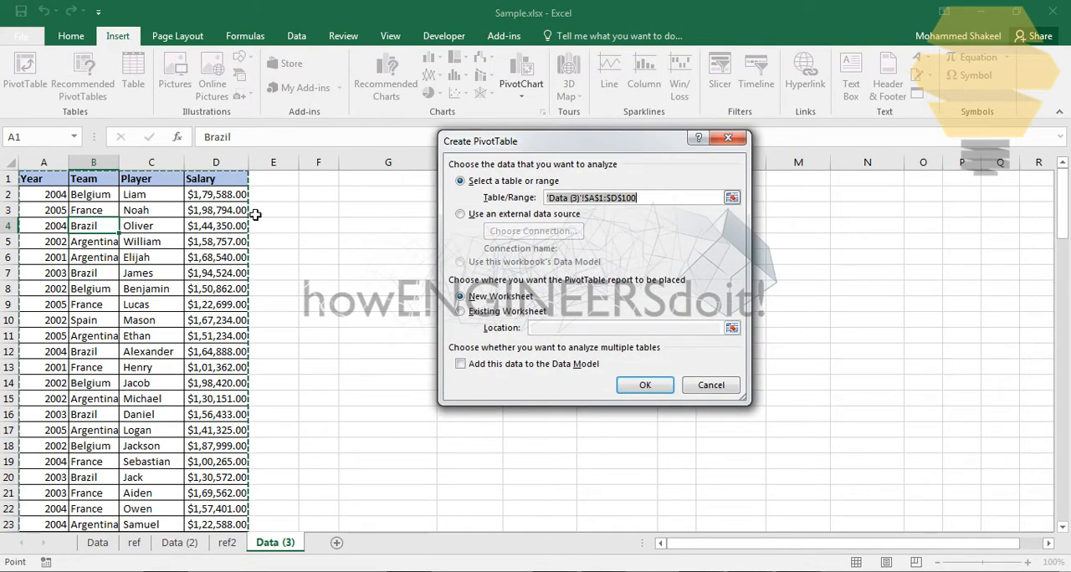
mouse_move(760, 262)
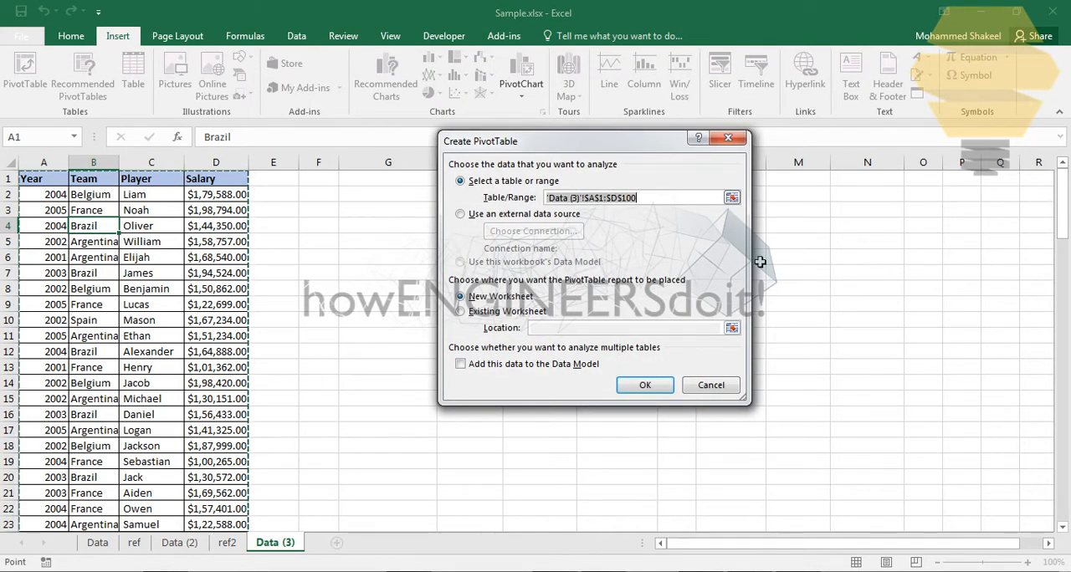
scroll(down, 3)
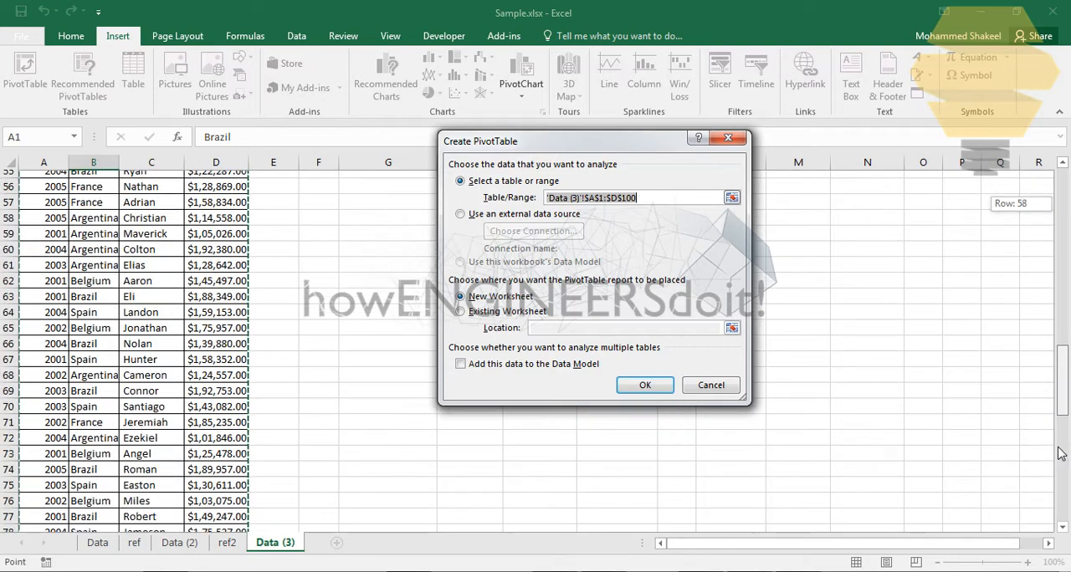
scroll(down, 3)
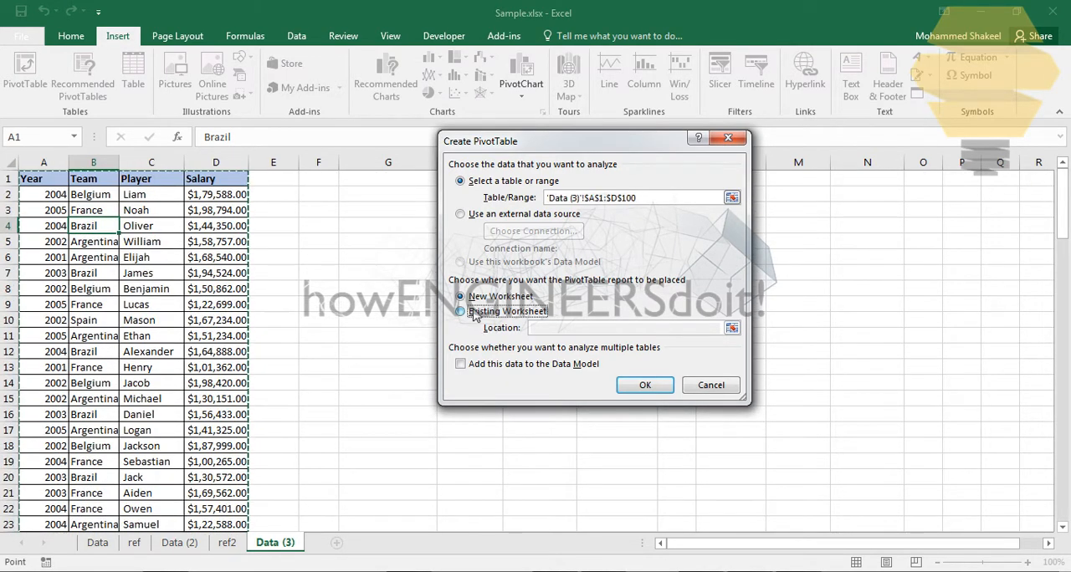
click(460, 311)
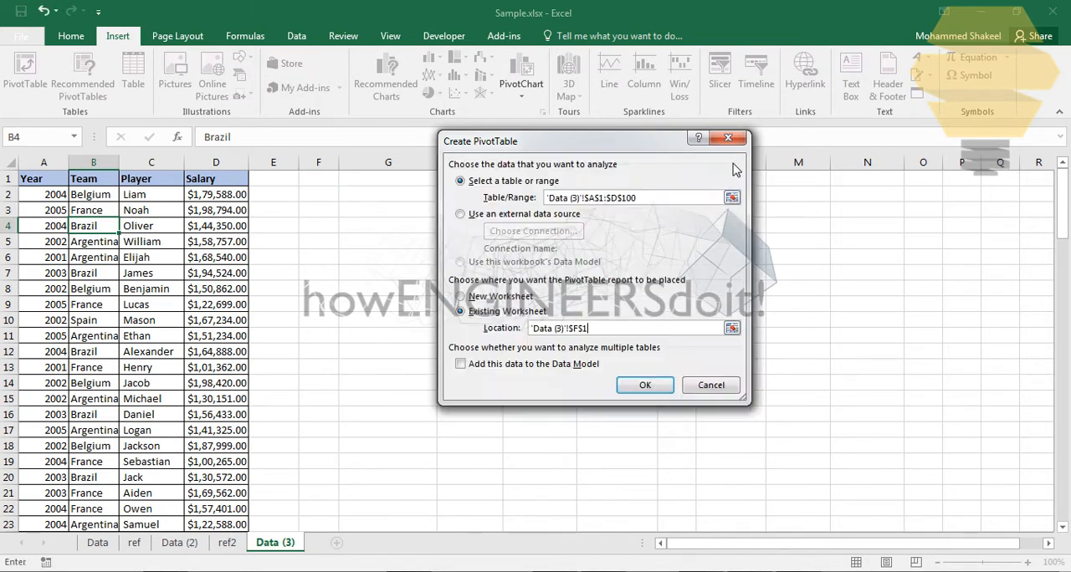
click(645, 385)
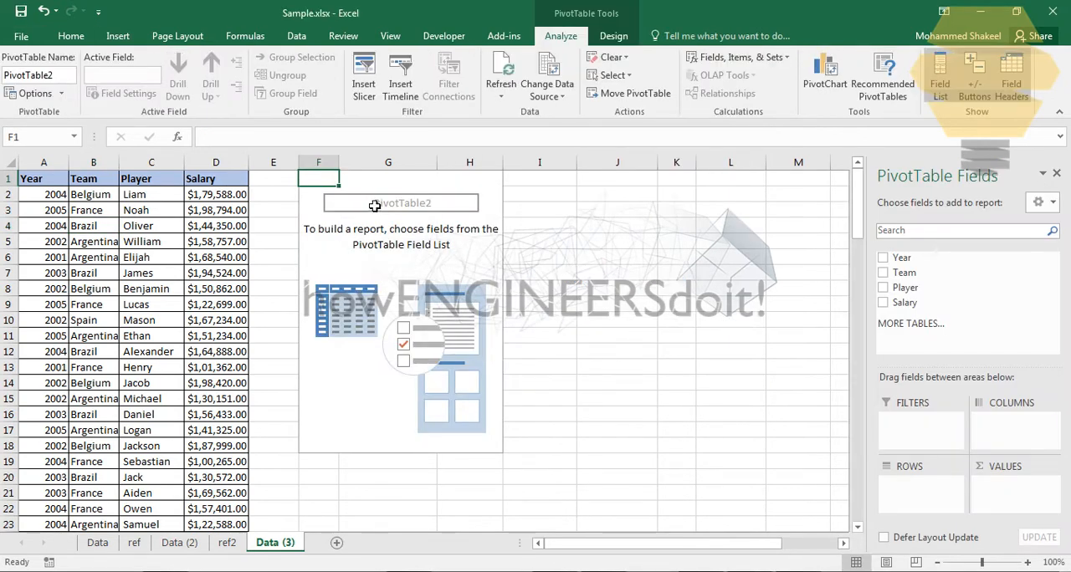
mouse_move(363, 219)
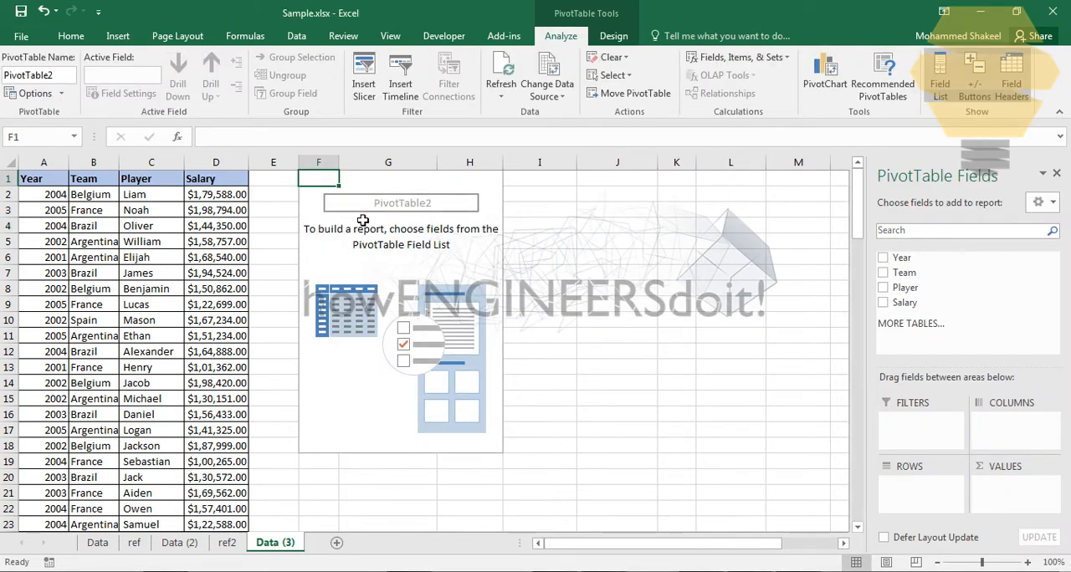
mouse_move(312, 269)
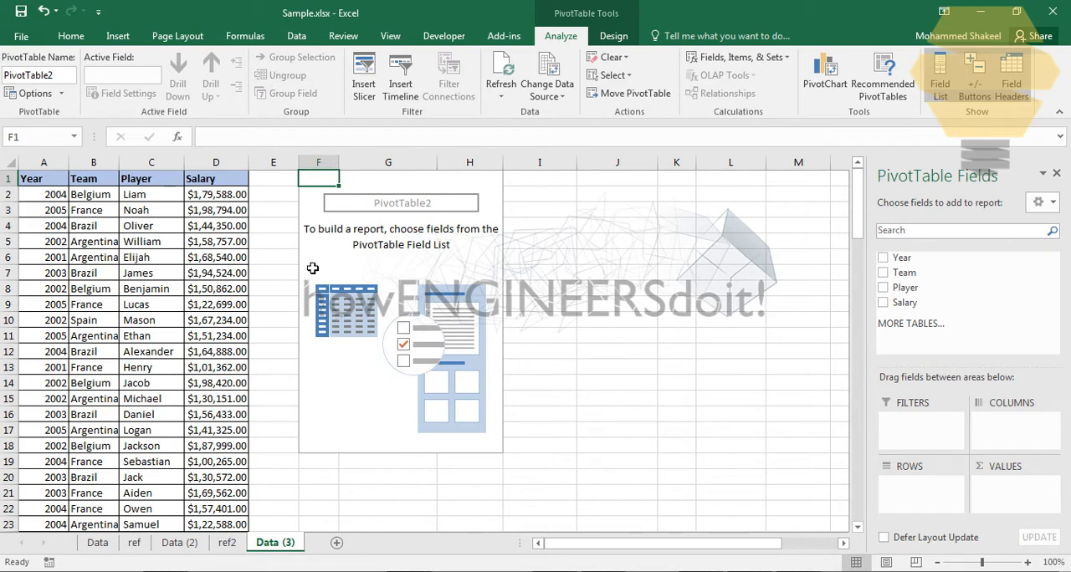
mouse_move(266, 210)
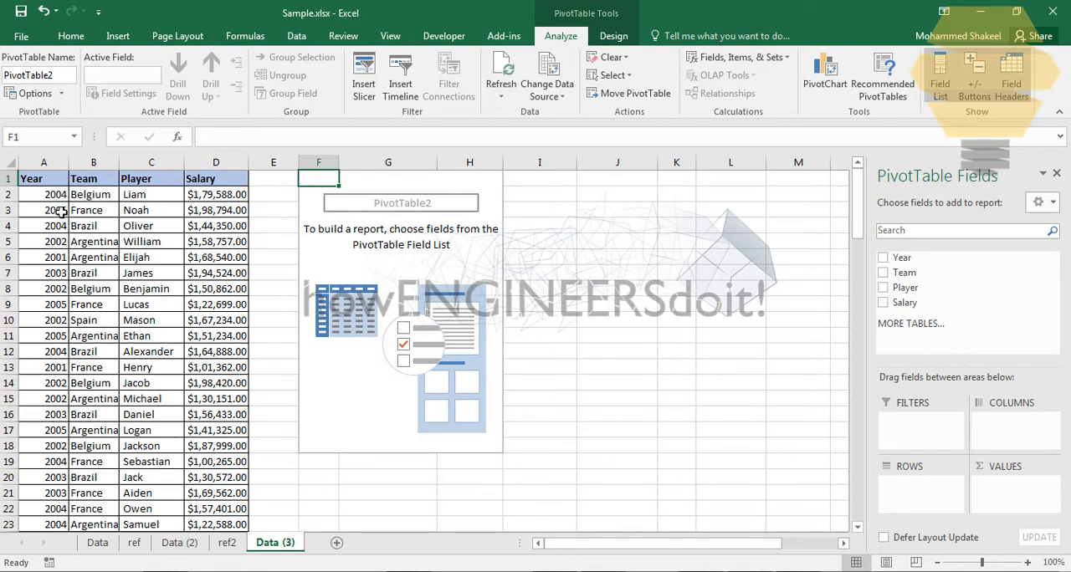
mouse_move(145, 218)
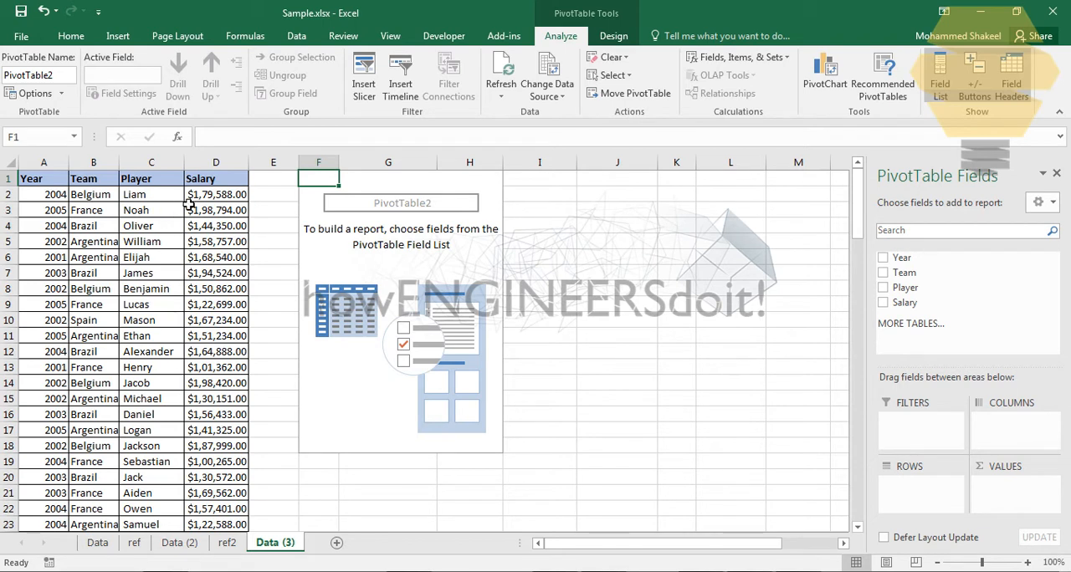
mouse_move(218, 351)
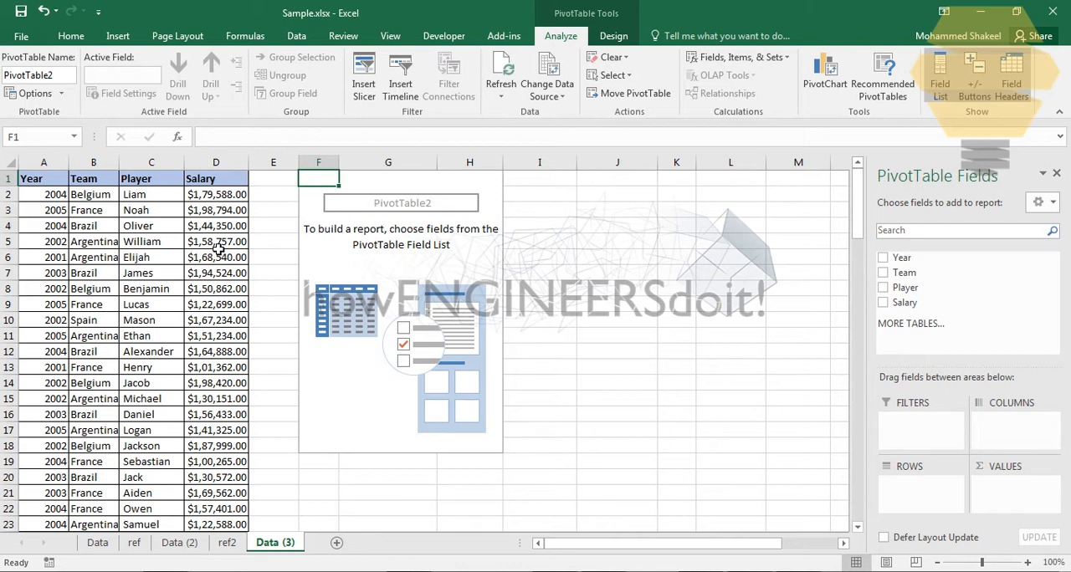
mouse_move(251, 224)
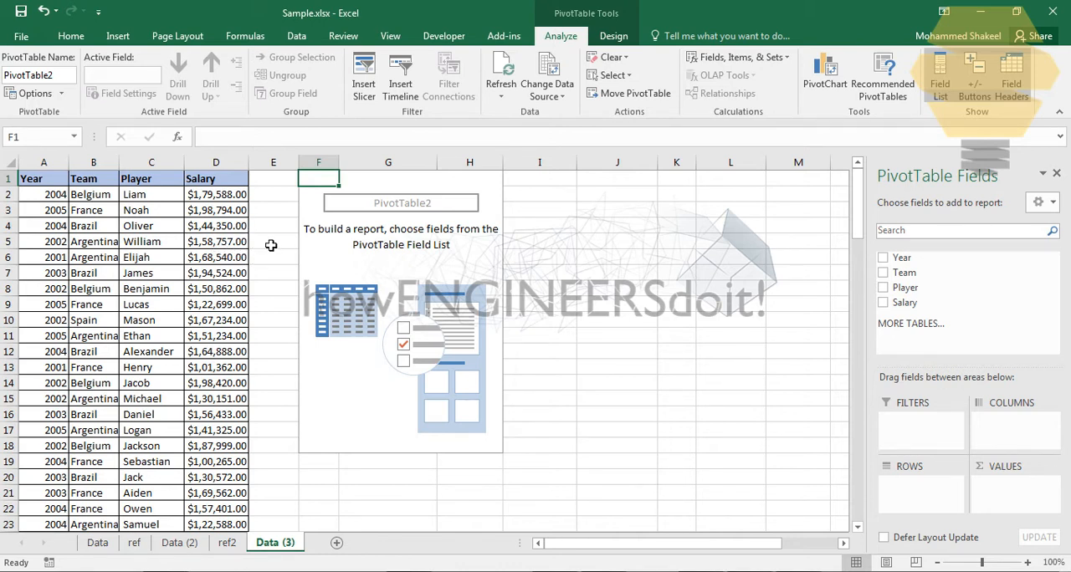
mouse_move(330, 276)
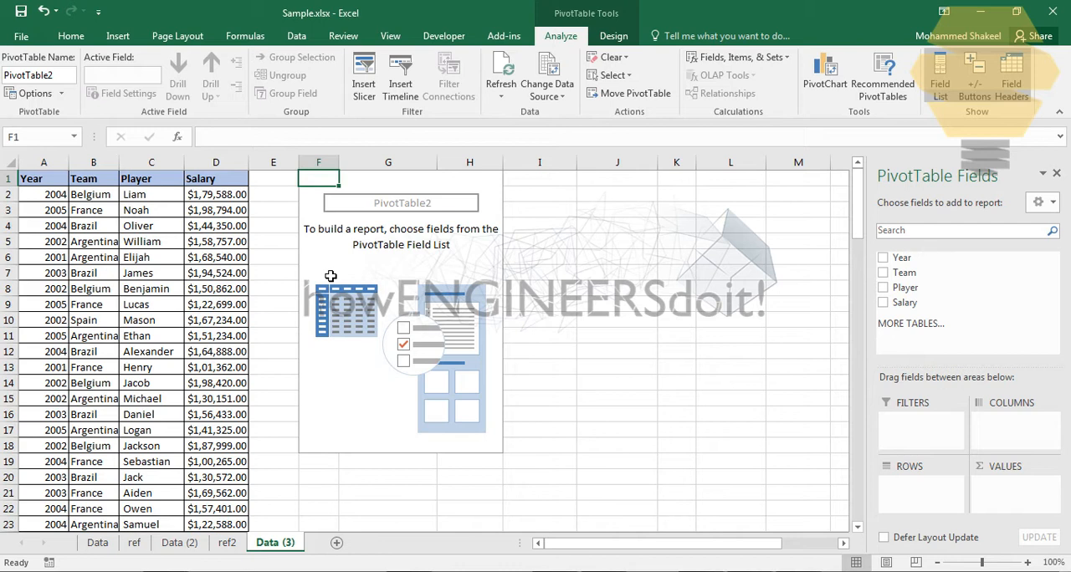
mouse_move(296, 267)
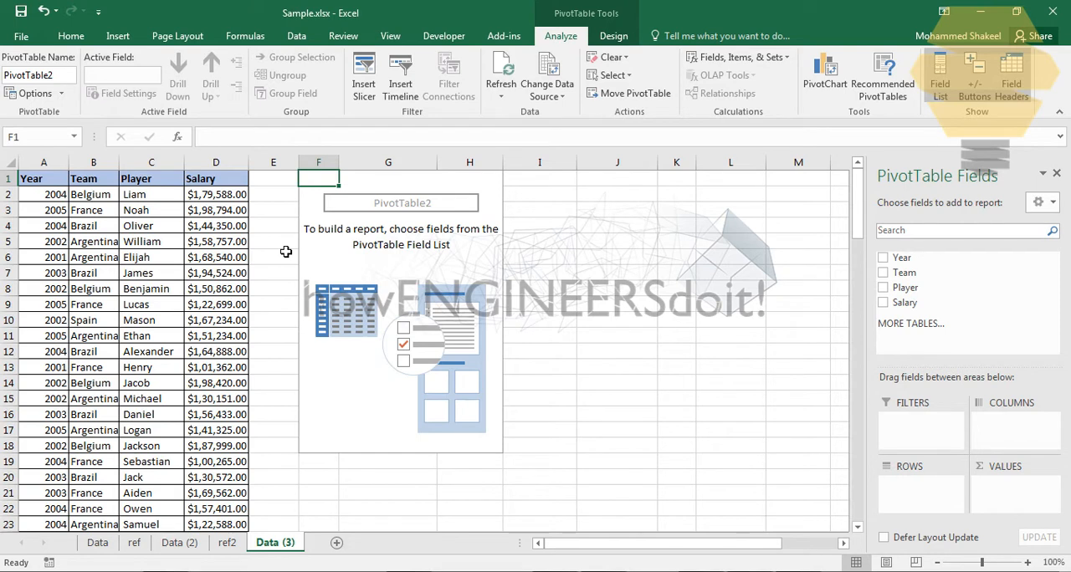
mouse_move(389, 227)
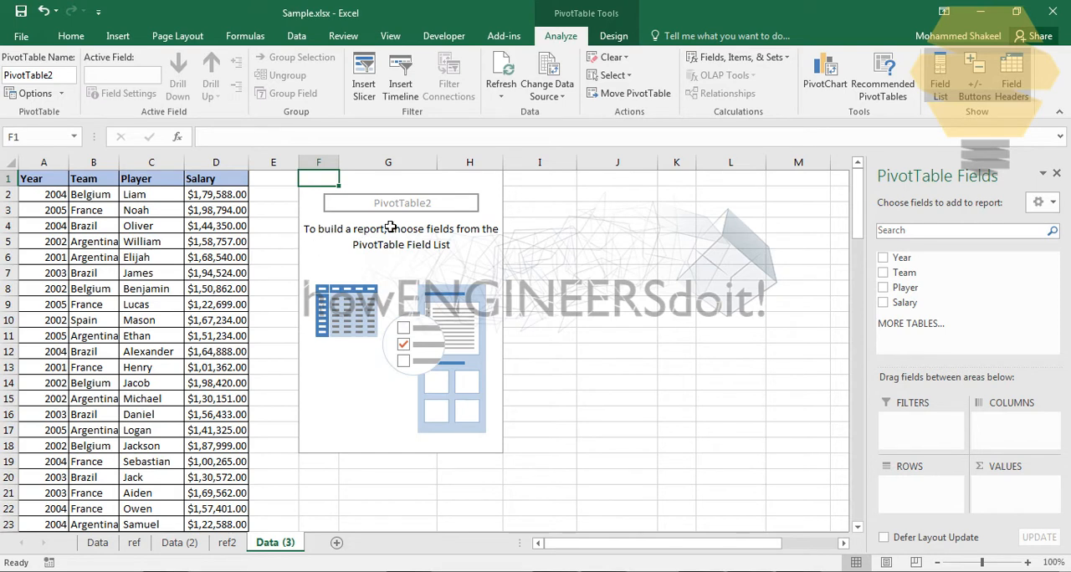
mouse_move(912, 273)
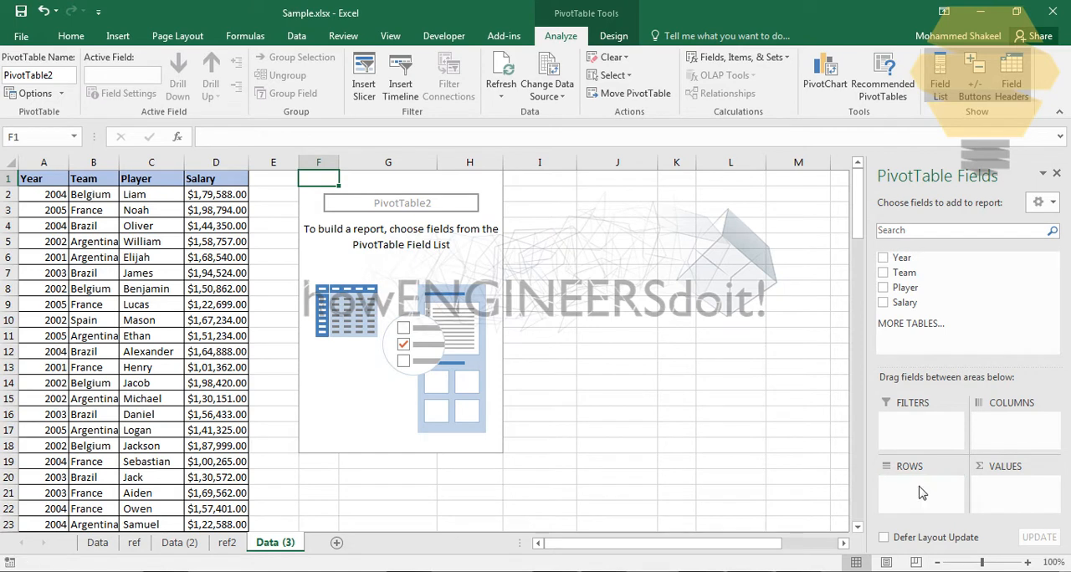
Step: Add Year as rows, Team as a filter, and Salary to the values
click(882, 257)
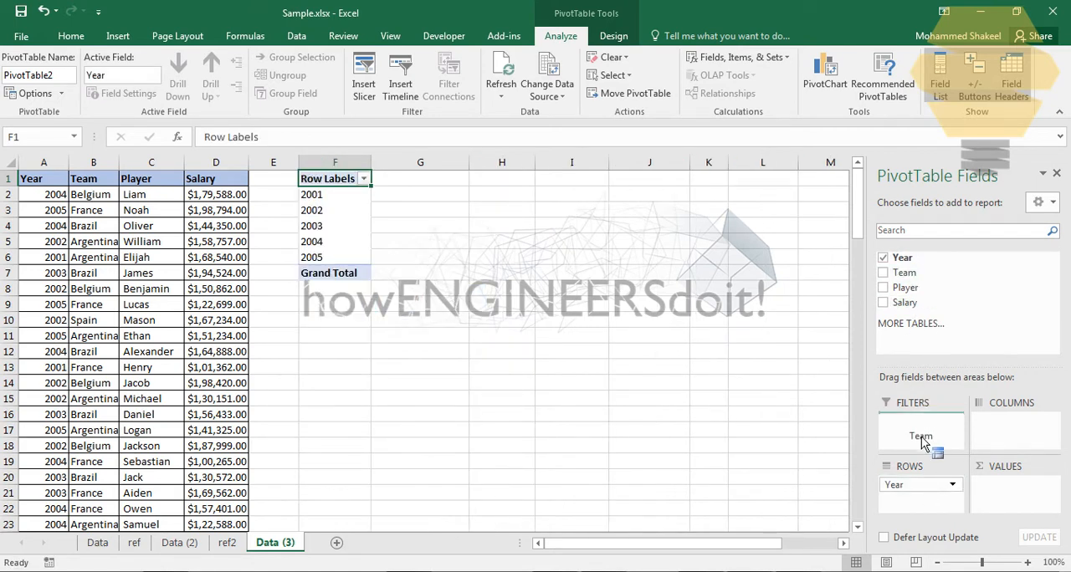
click(882, 272)
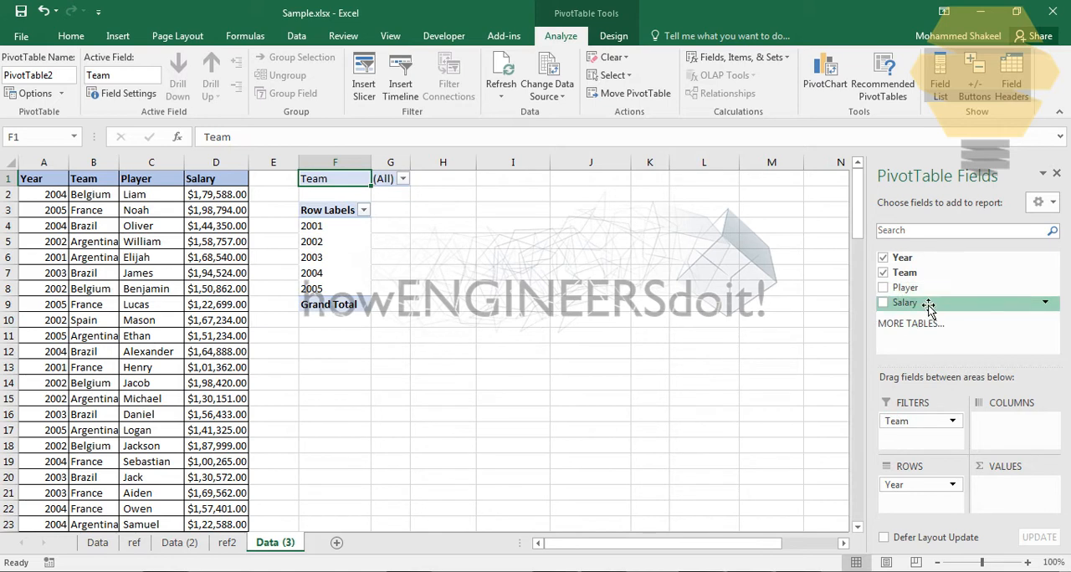
click(883, 302)
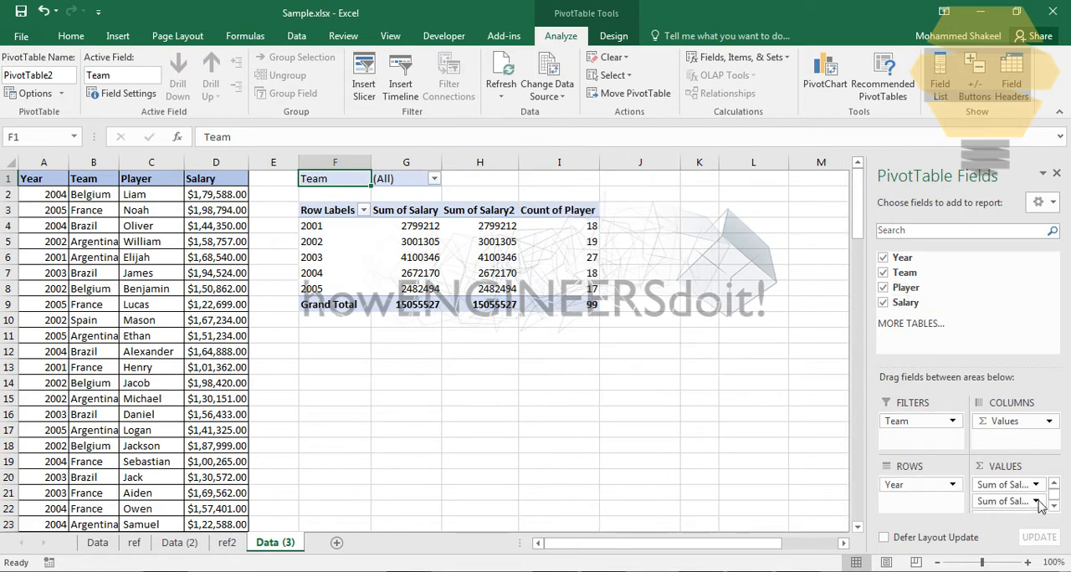
Step: Summarize the Sum of Salary2 value field as Average instead of Sum
click(1036, 501)
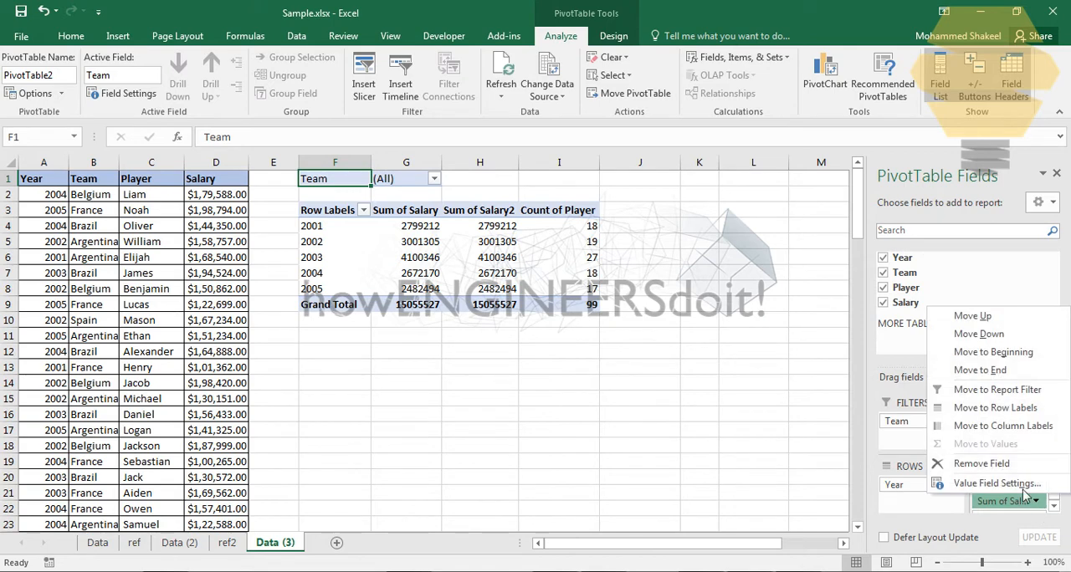
click(996, 482)
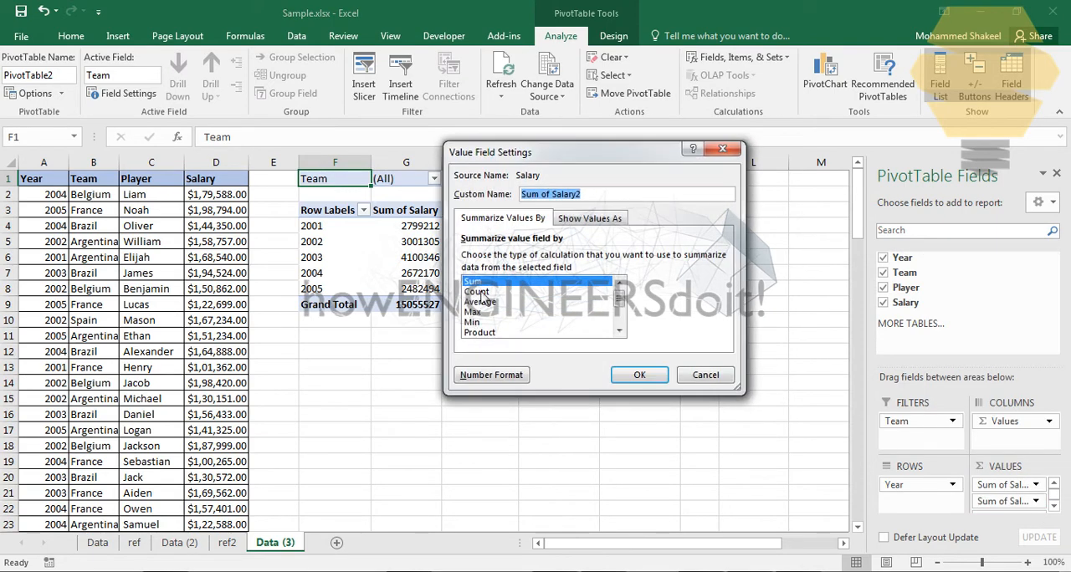
click(639, 374)
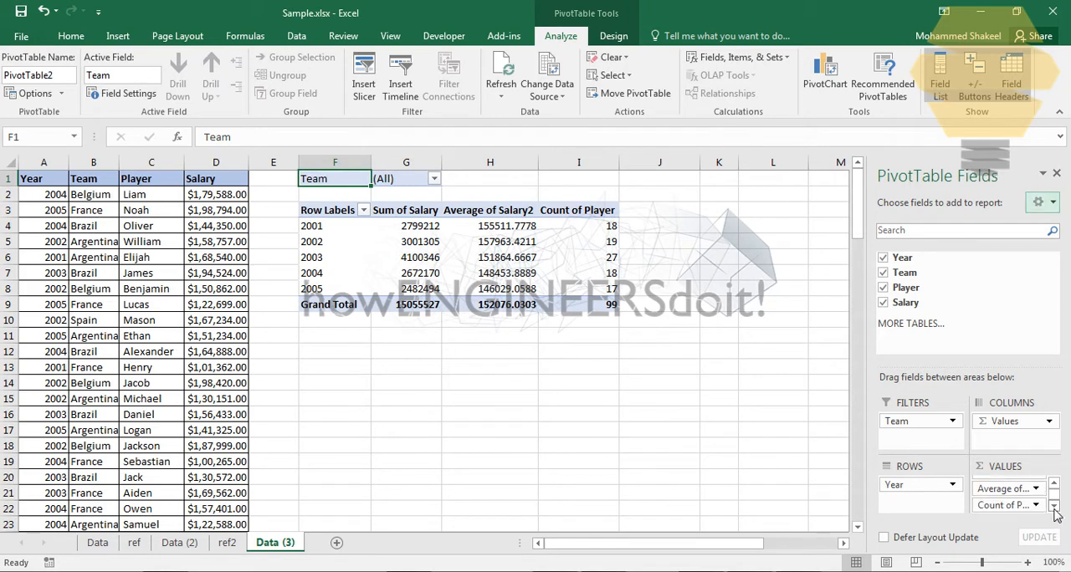
Step: Set PivotTable2's Team filter to Belgium
click(434, 179)
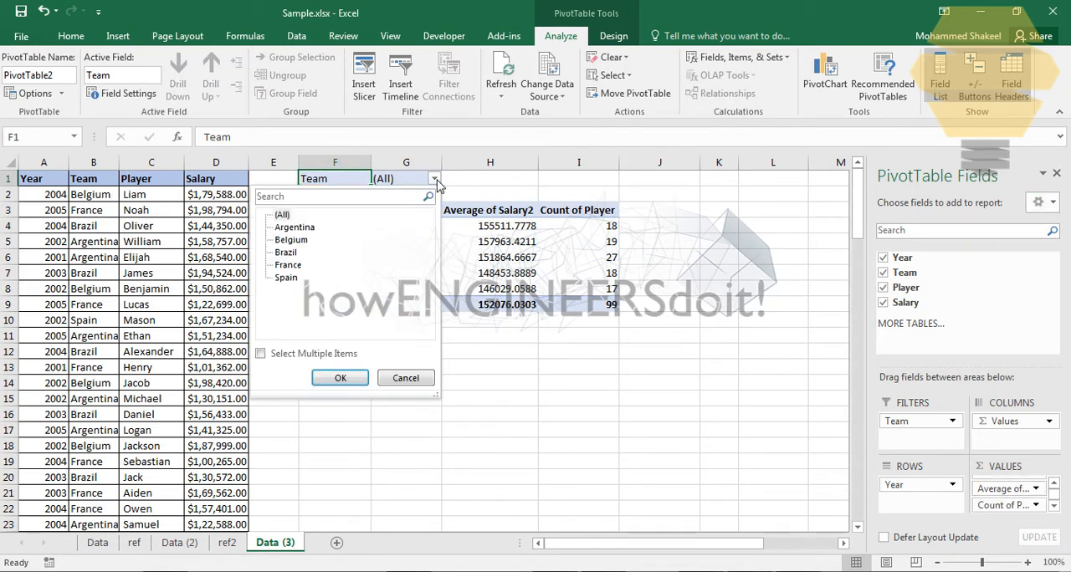
click(339, 378)
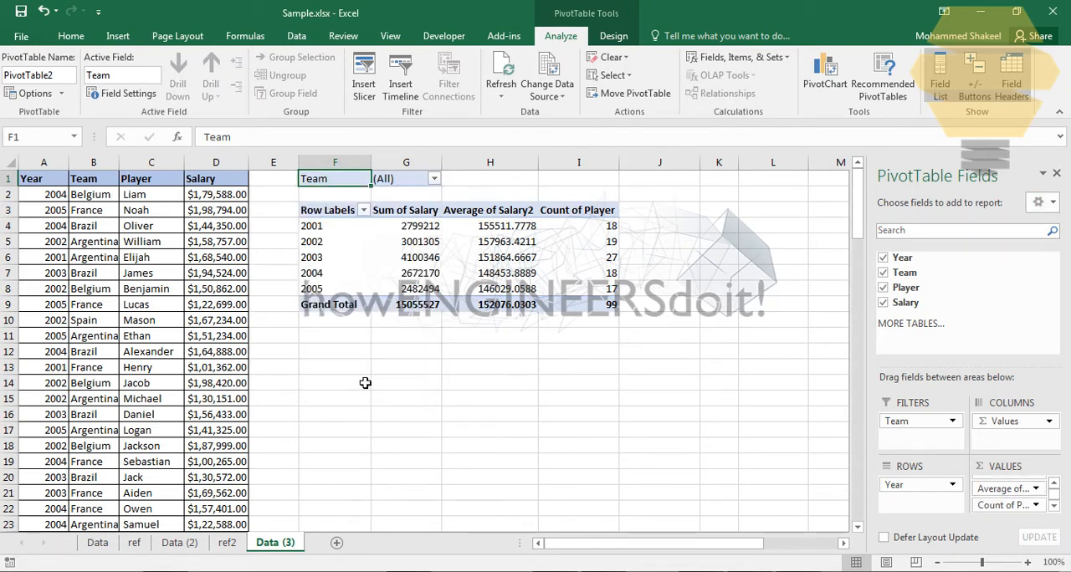
click(434, 178)
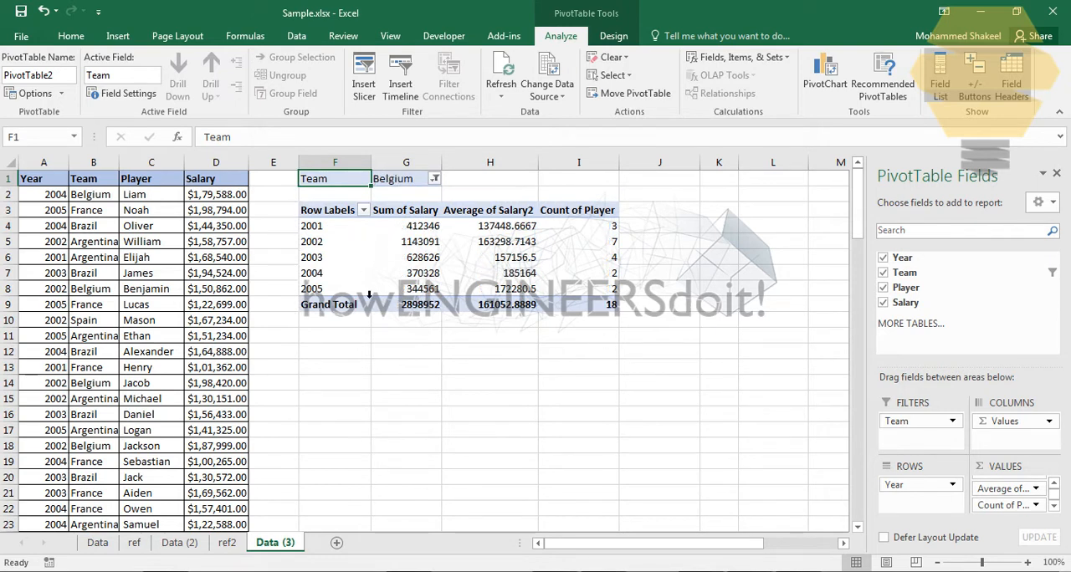
click(334, 257)
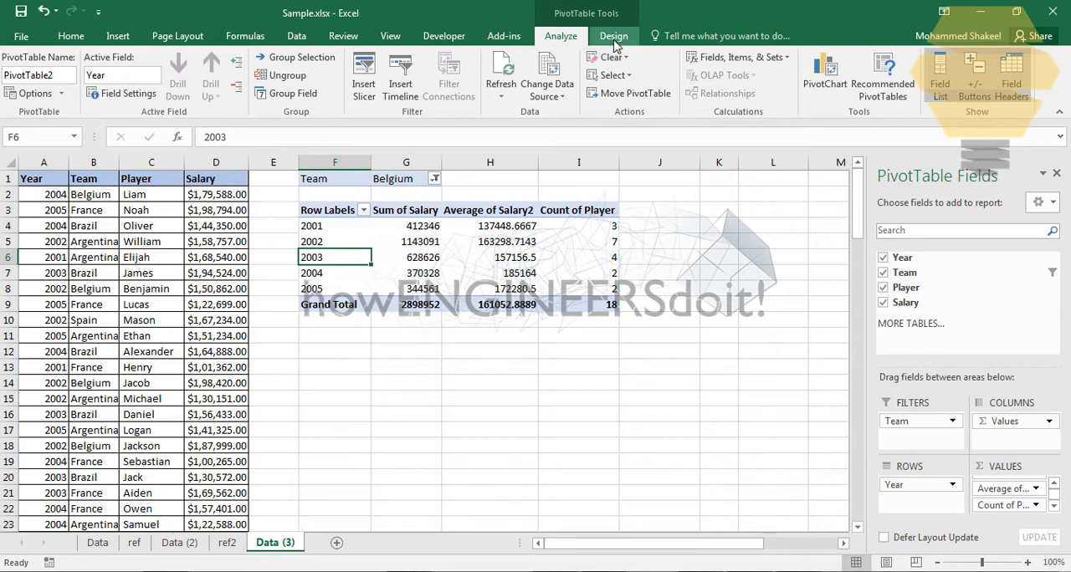
Step: Turn Grand Totals off for rows and columns in the Belgium pivot table
click(613, 35)
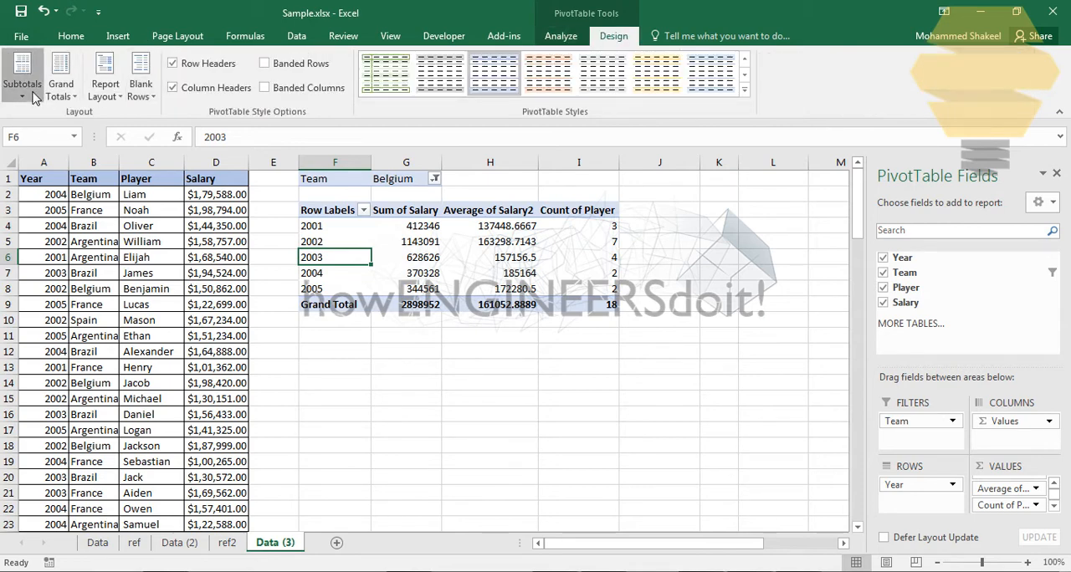
click(60, 74)
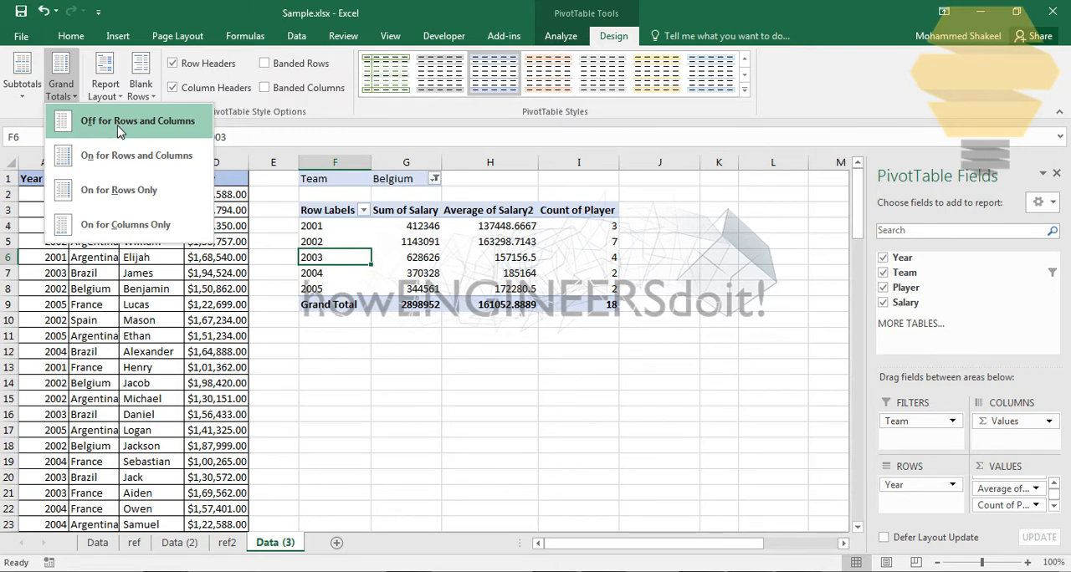
click(137, 121)
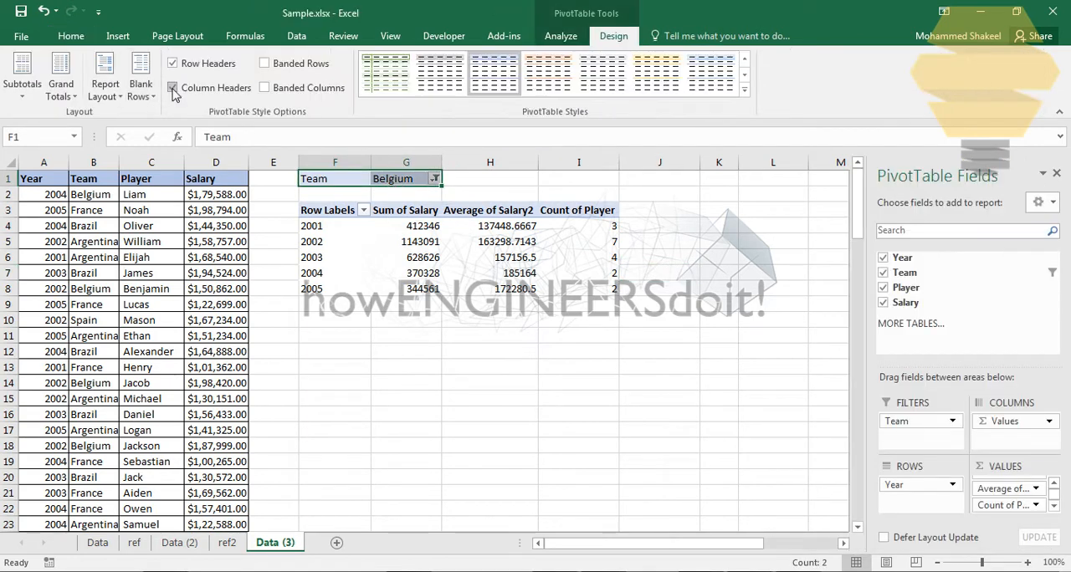
click(70, 35)
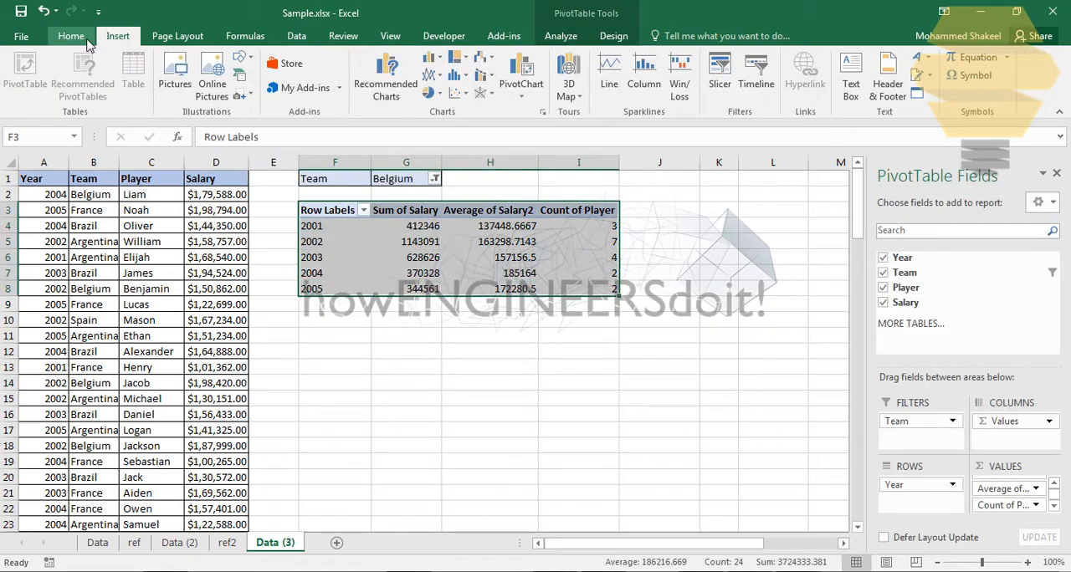
click(70, 35)
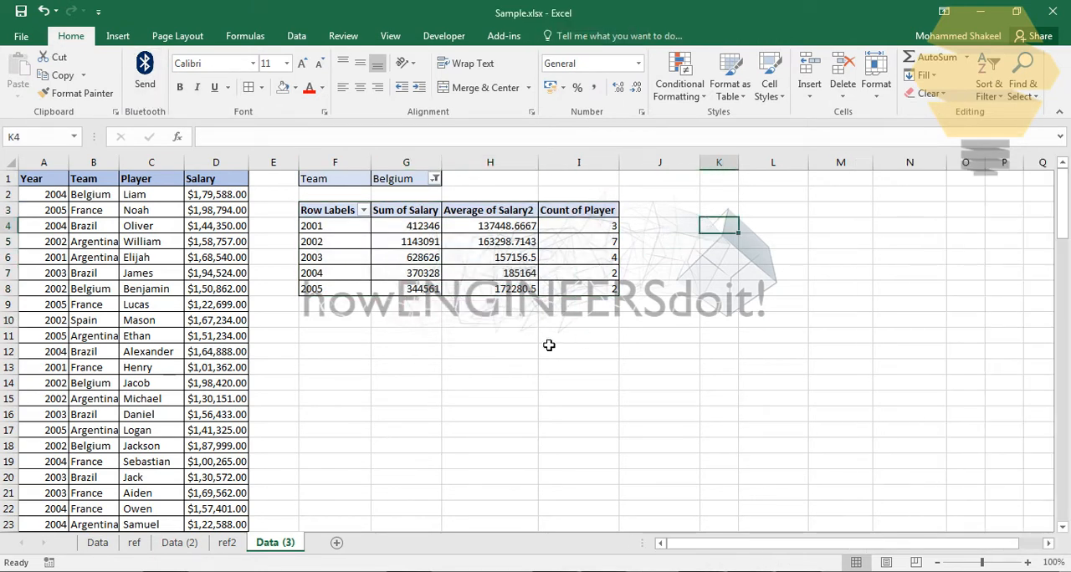
Step: Change the pivot table's Team filter to France
click(434, 178)
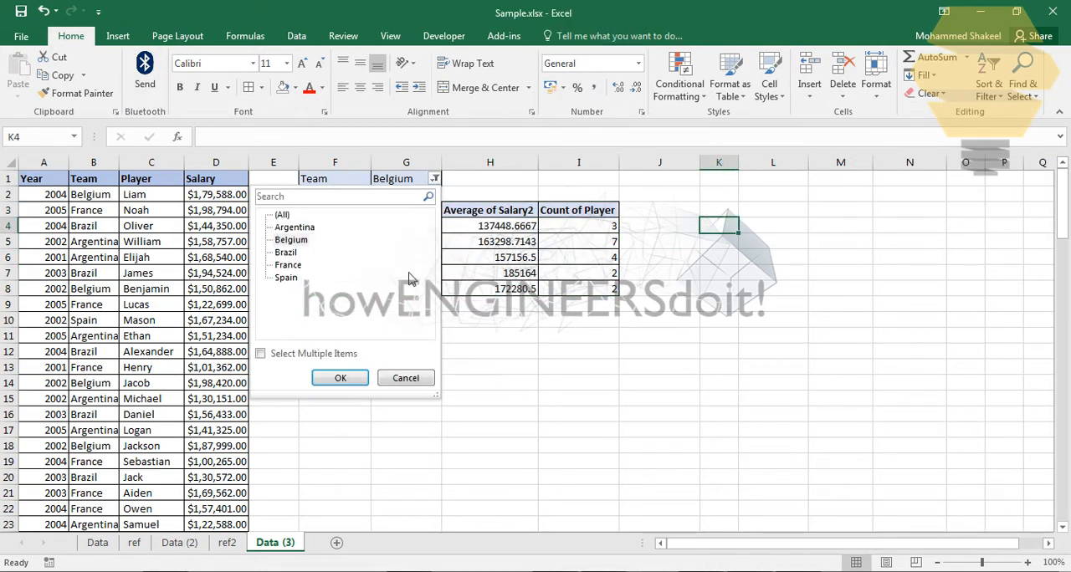
click(288, 265)
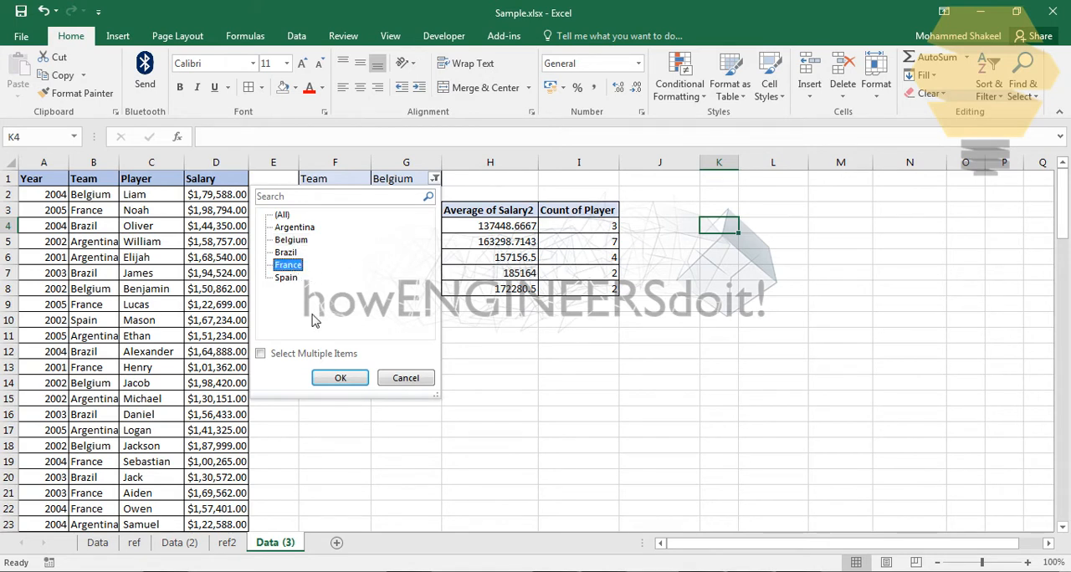
click(339, 377)
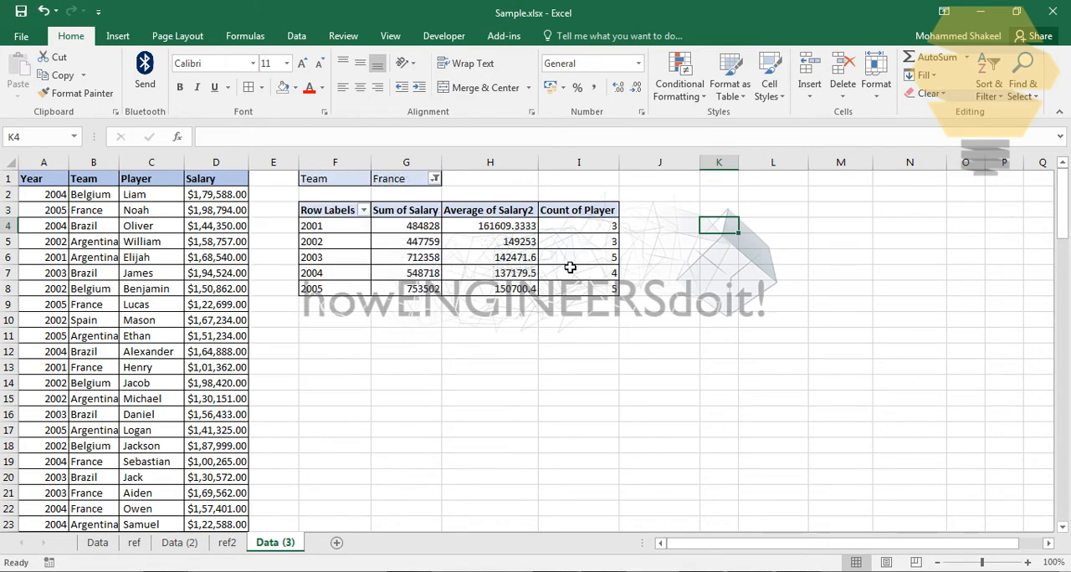
Step: Insert a clustered column PivotChart of France's yearly pivot values
click(659, 273)
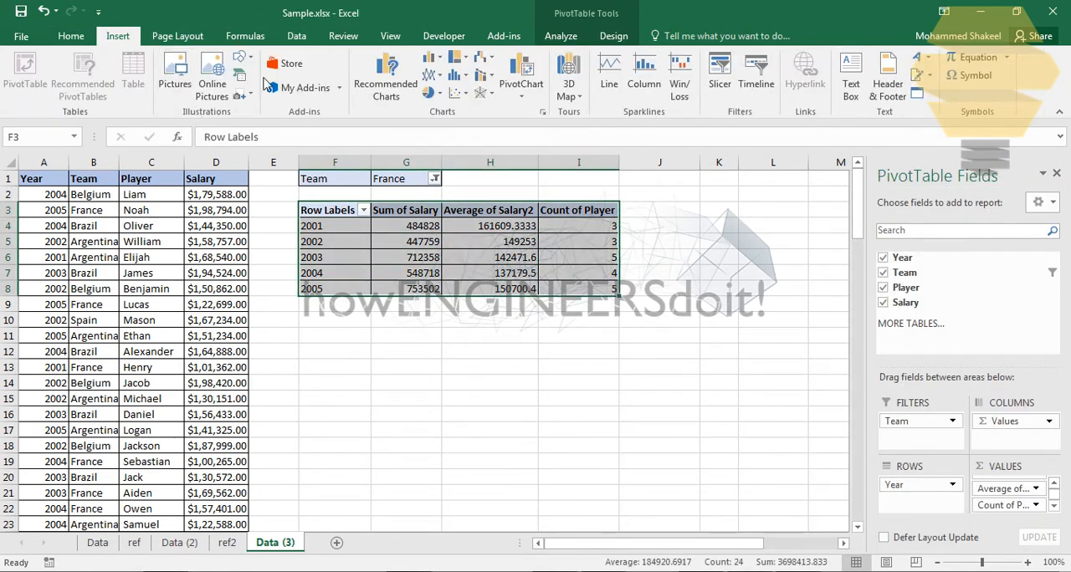
click(430, 63)
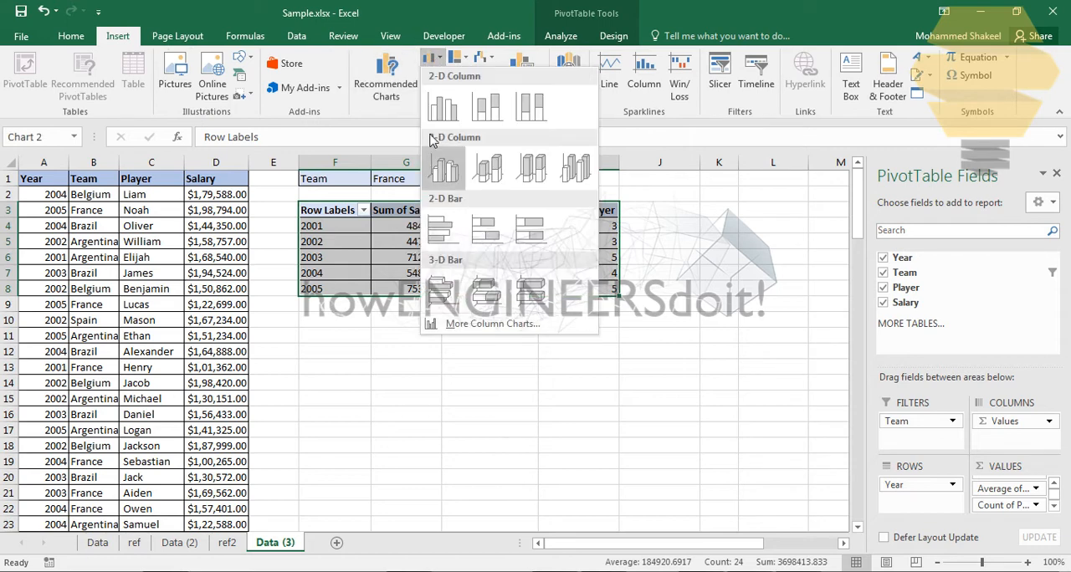
click(444, 106)
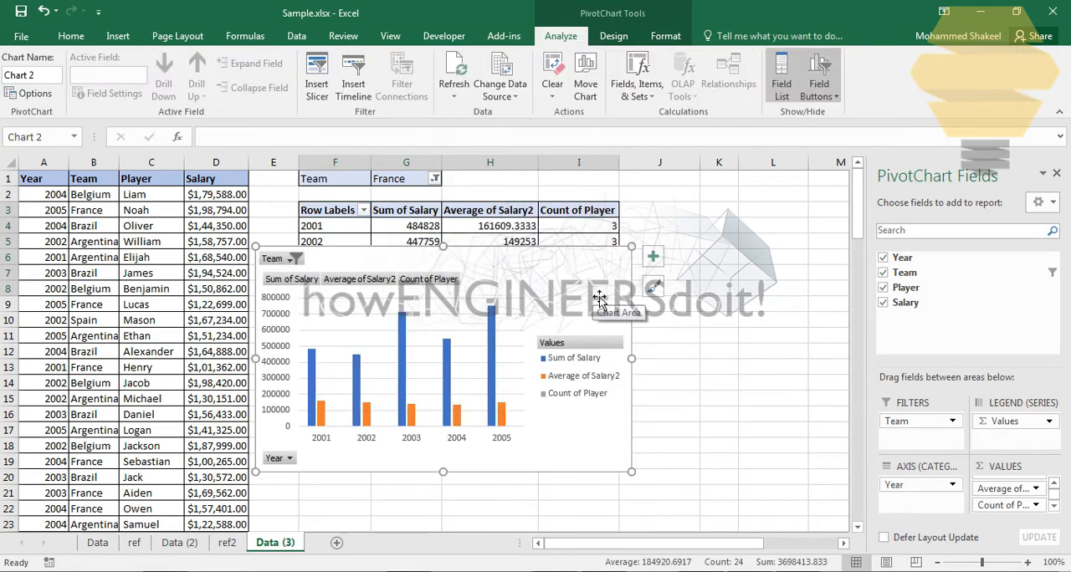
right_click(598, 301)
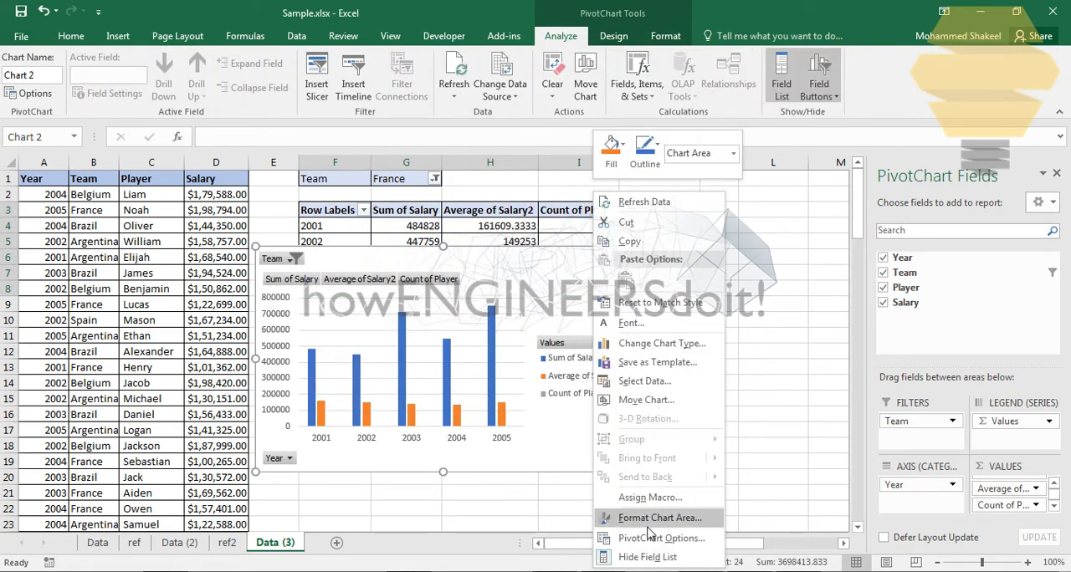
Step: Make the chart a Combo with Count of Player as a line on the secondary axis
click(662, 343)
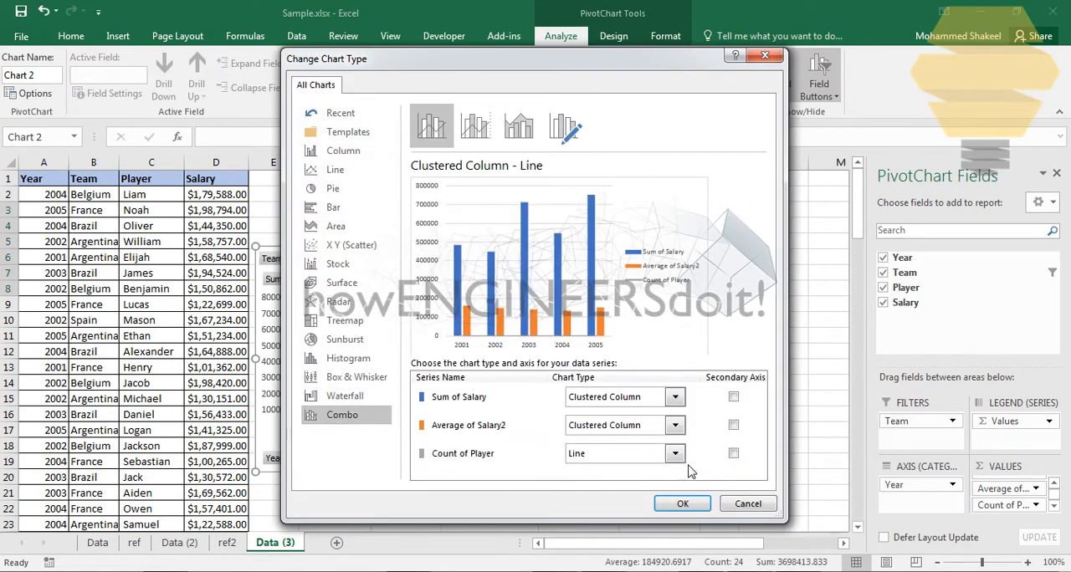
click(733, 453)
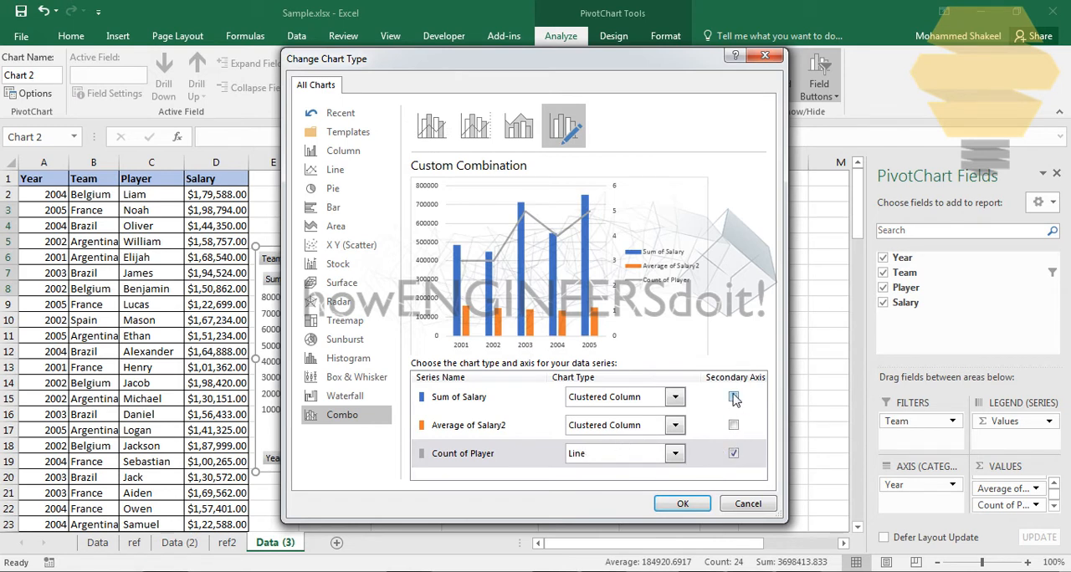
click(734, 396)
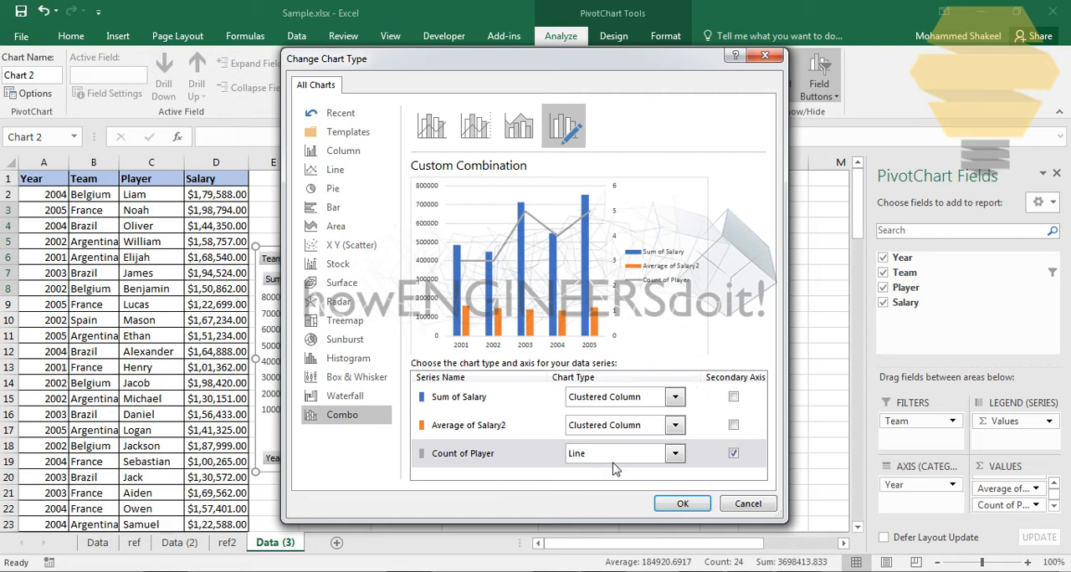
mouse_move(404, 469)
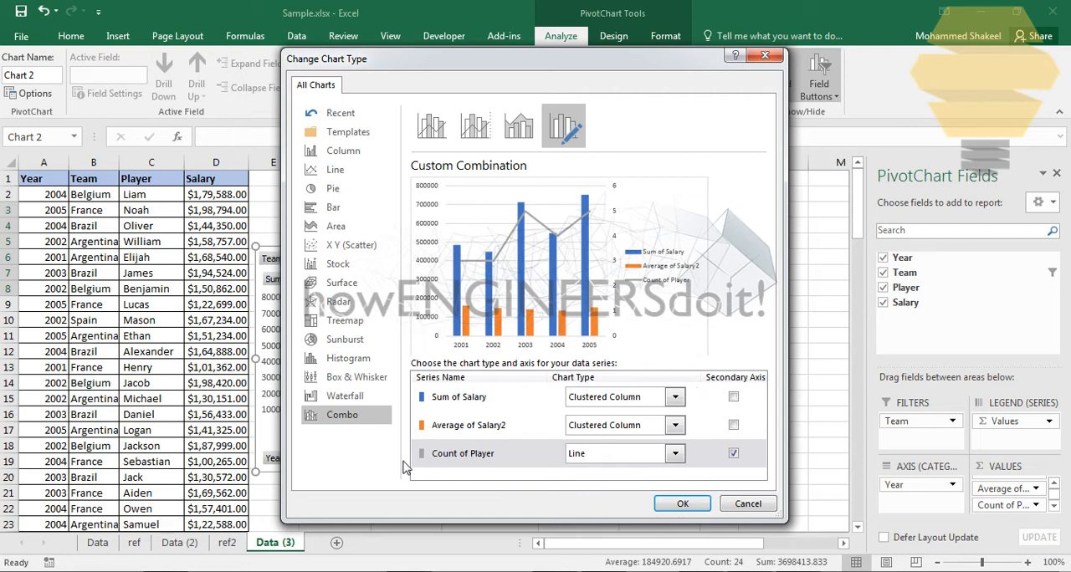
mouse_move(498, 461)
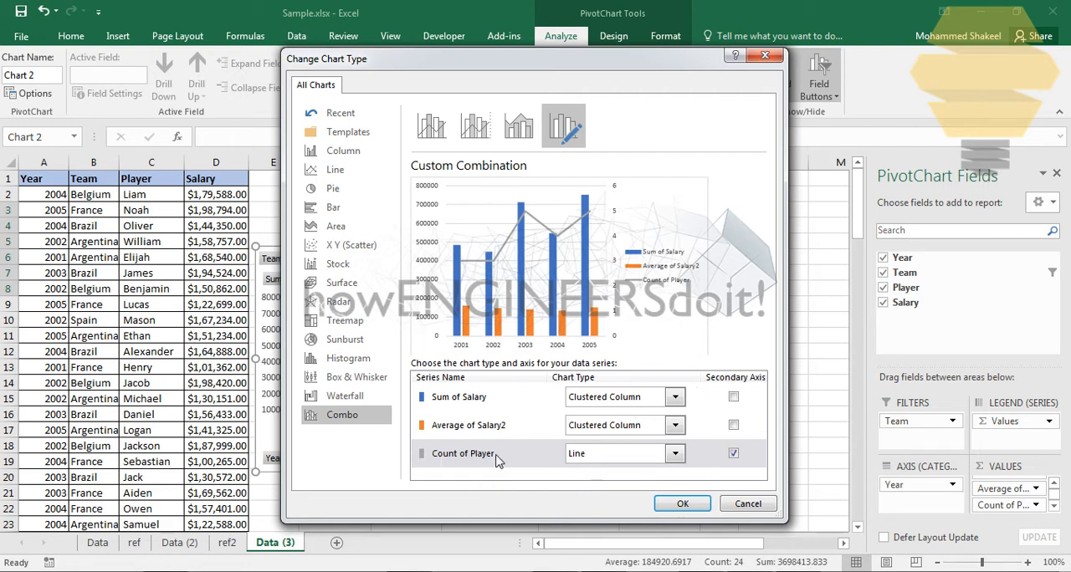
mouse_move(483, 401)
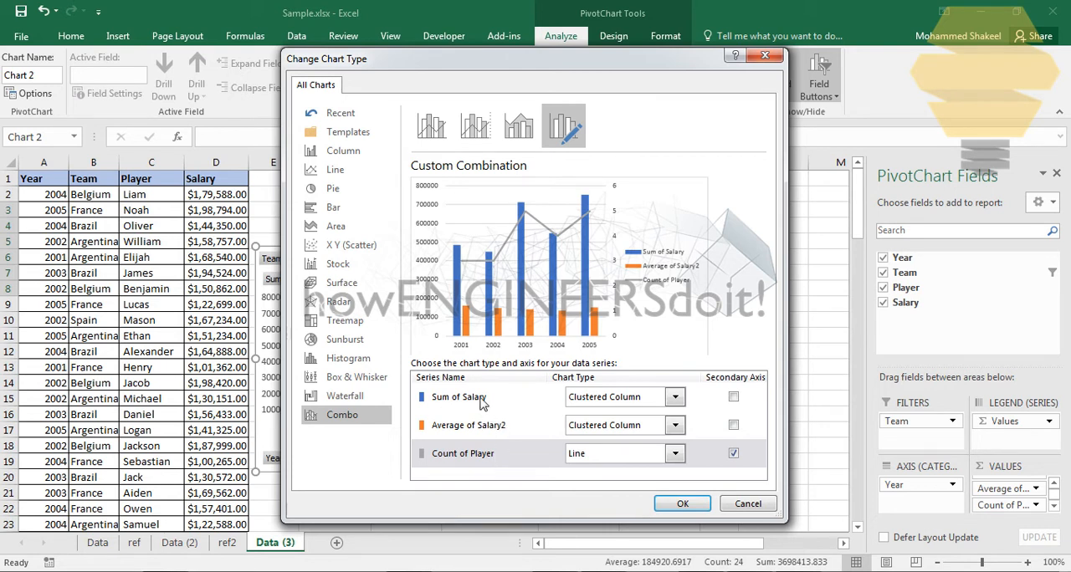
mouse_move(480, 427)
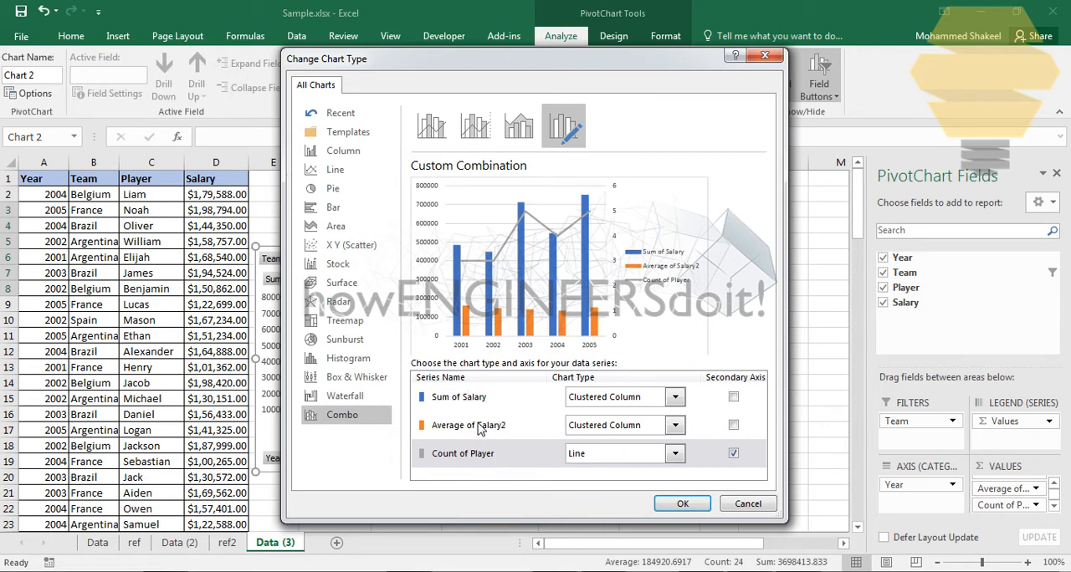
mouse_move(473, 423)
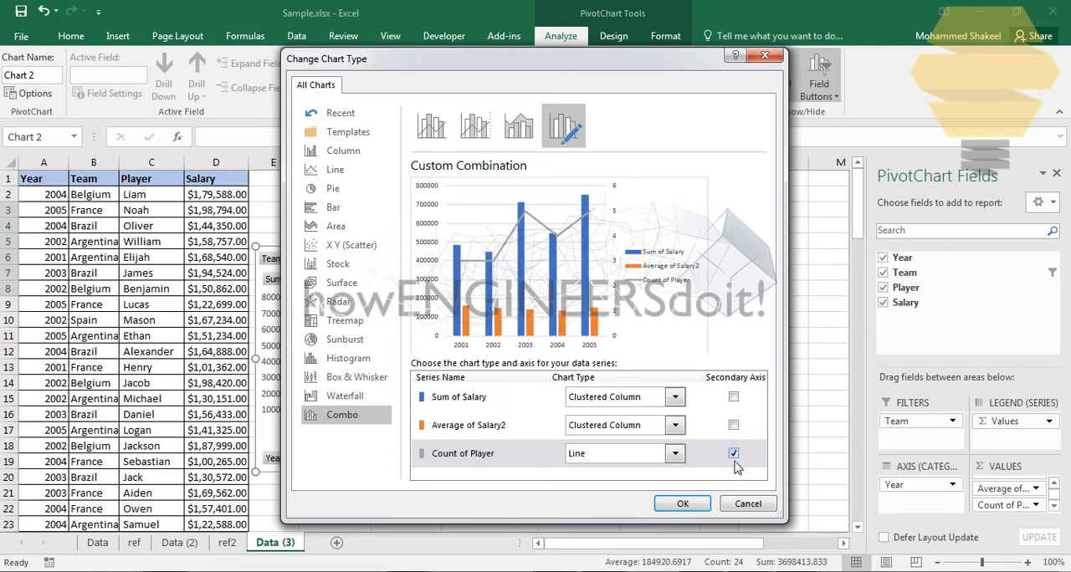
click(682, 503)
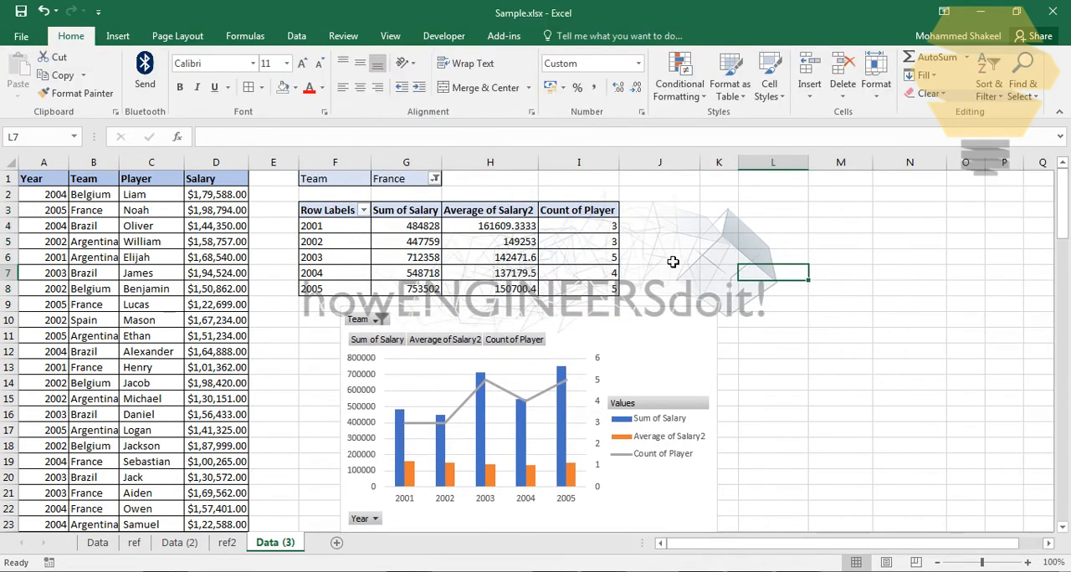
mouse_move(481, 272)
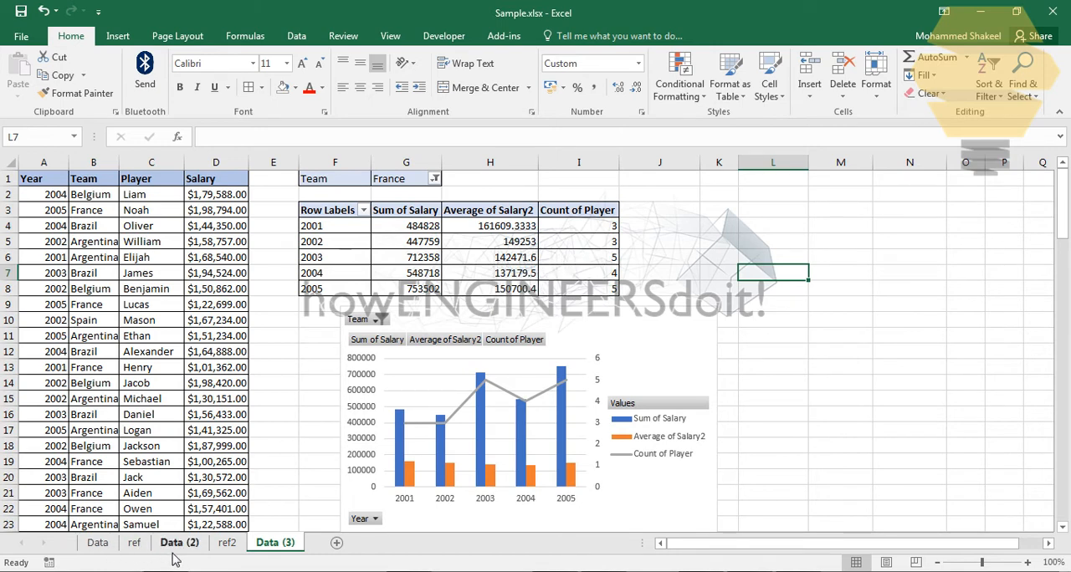
Step: Review the Data sheet's Brazil dashboard SUMIFS, AVERAGEIFS and COUNTIFS formulas in L4, M5, N4
click(179, 542)
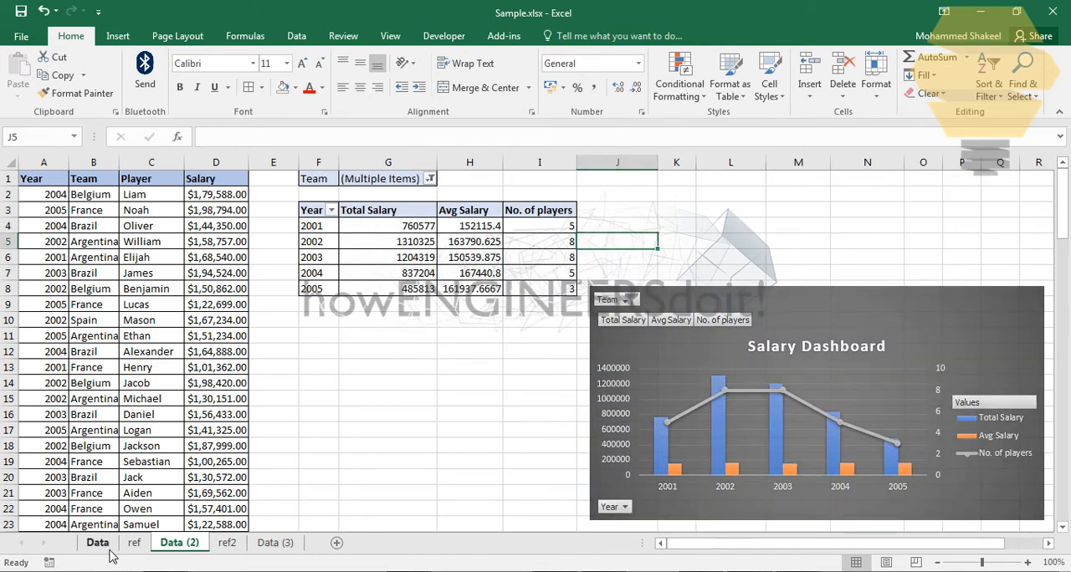
click(97, 542)
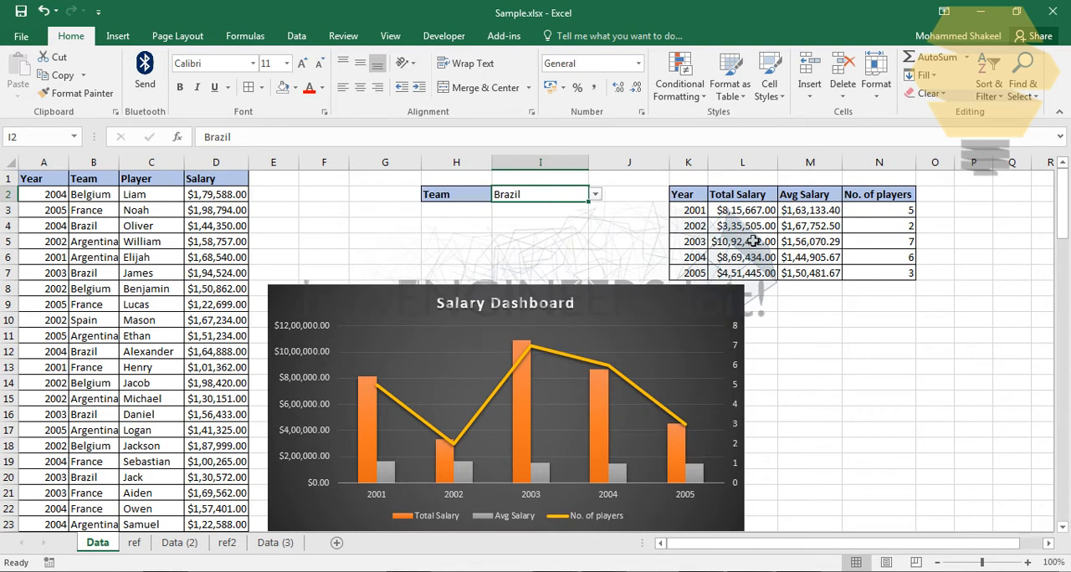
click(742, 226)
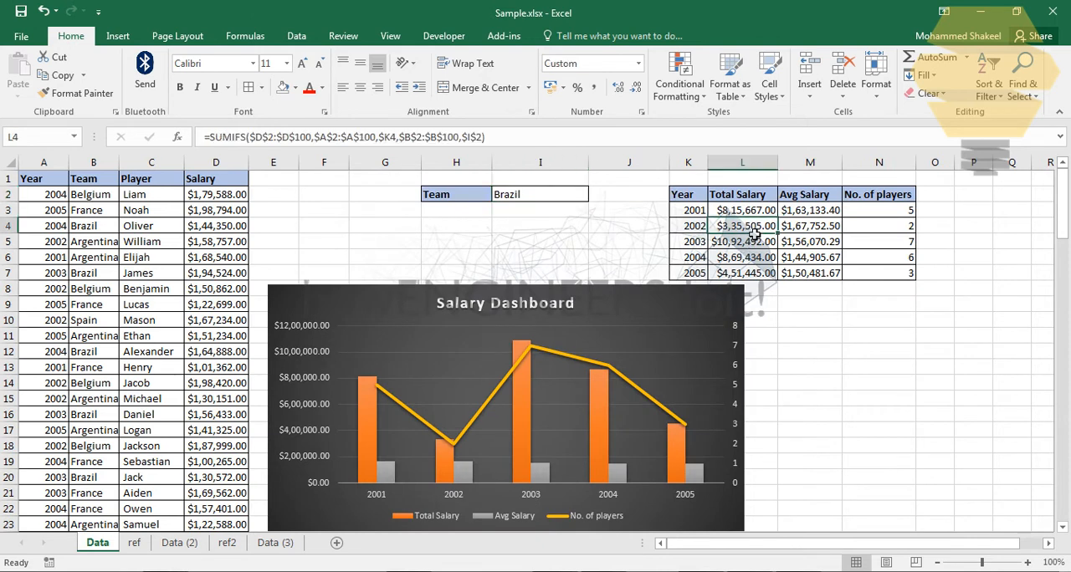
click(809, 241)
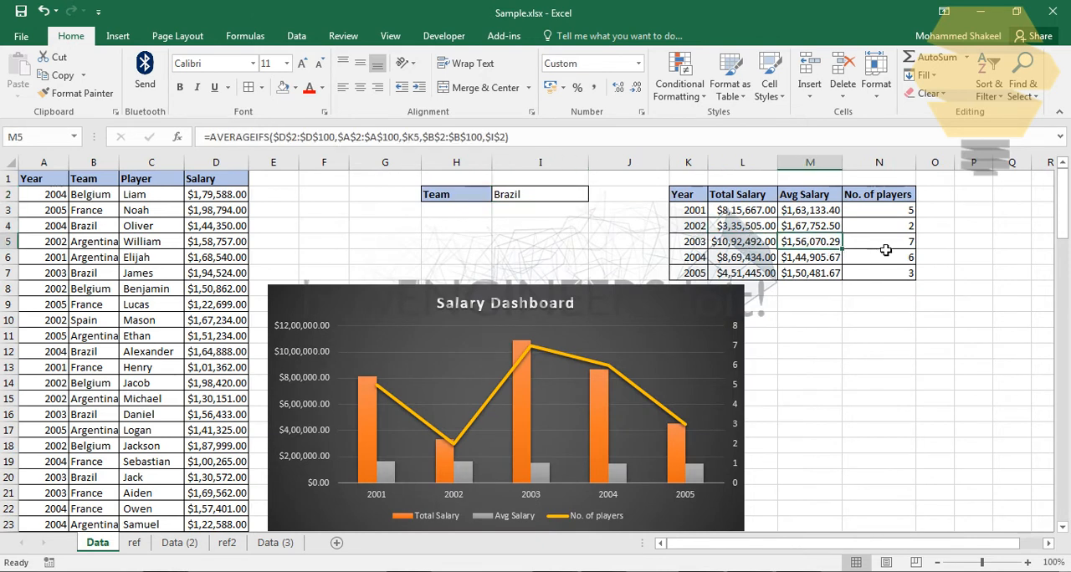
click(878, 225)
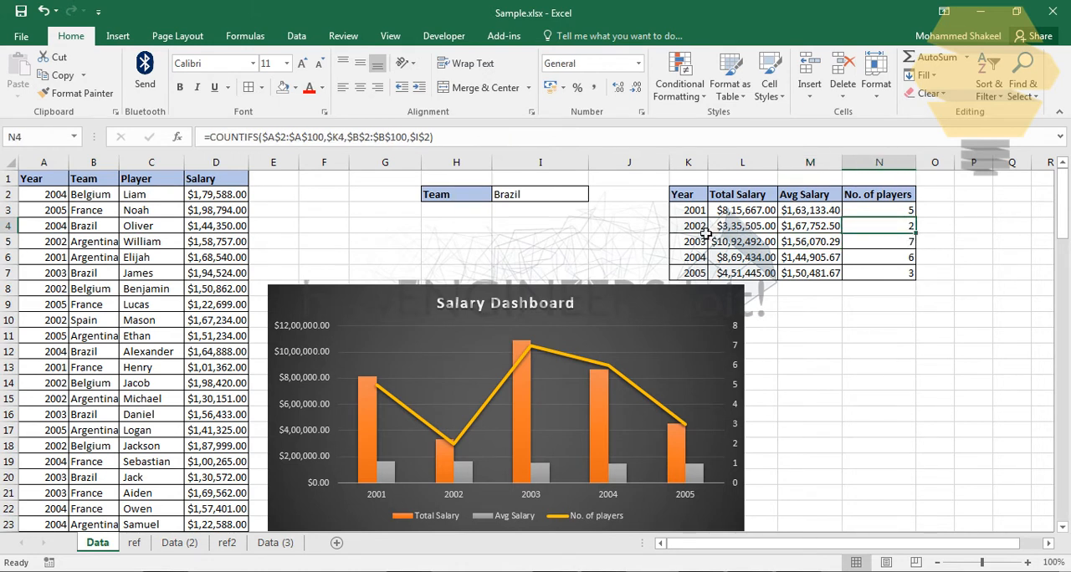
mouse_move(623, 233)
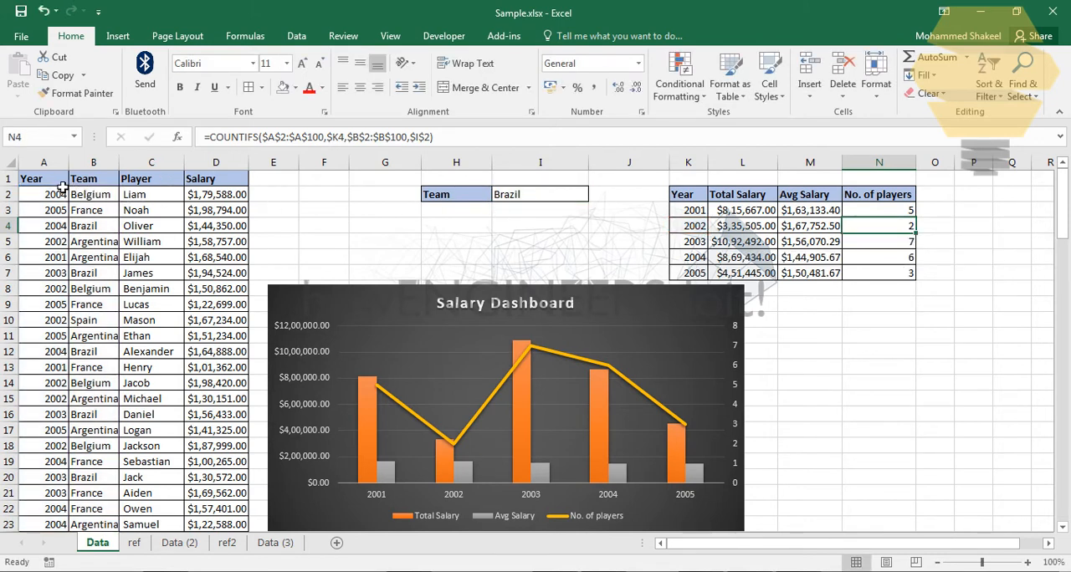
click(43, 178)
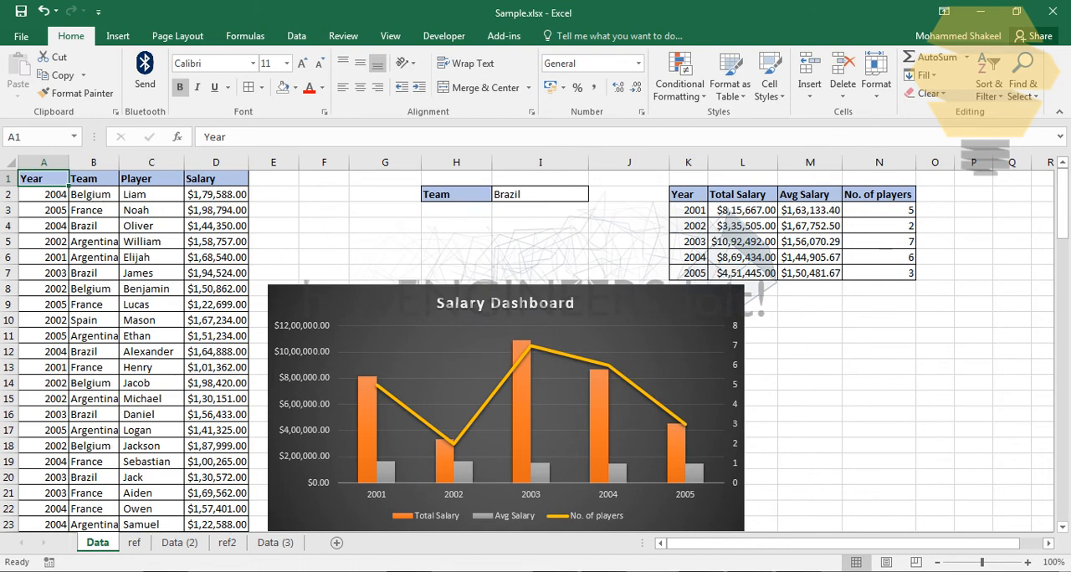
Step: Filter the Data (3) pivot table's Team field to Brazil
click(274, 543)
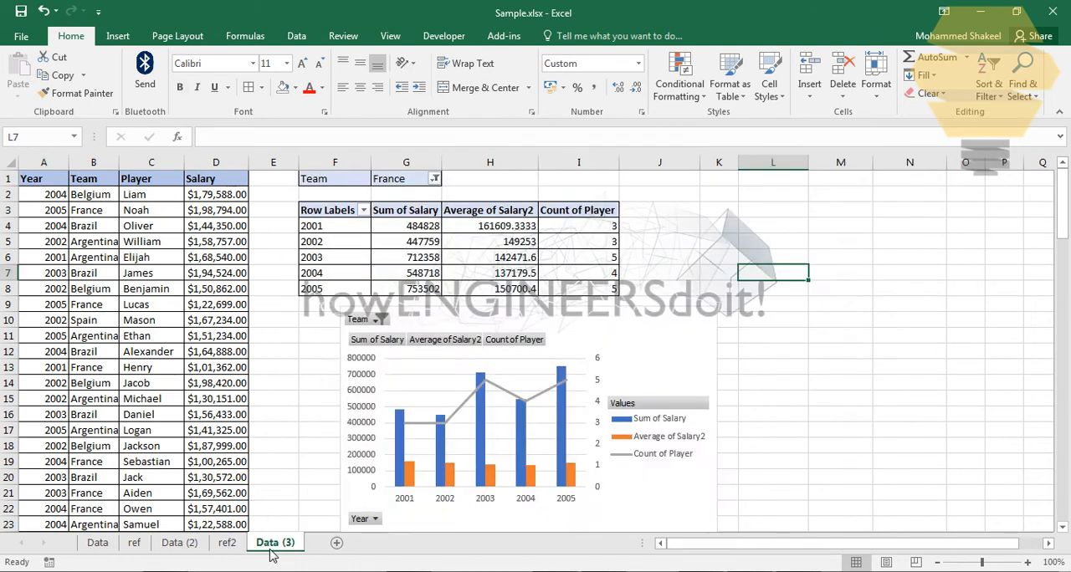
click(660, 240)
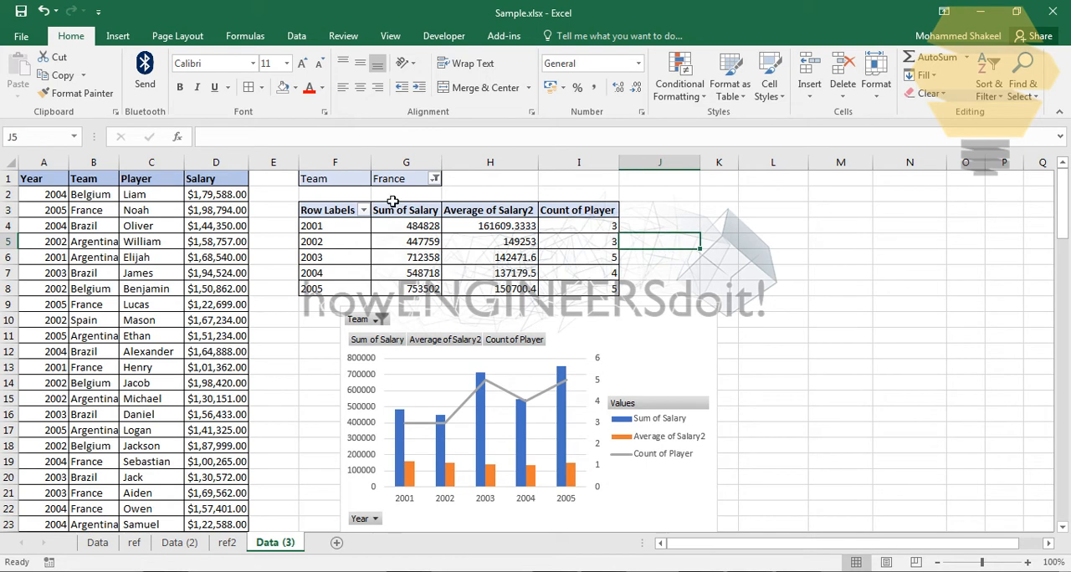
click(97, 542)
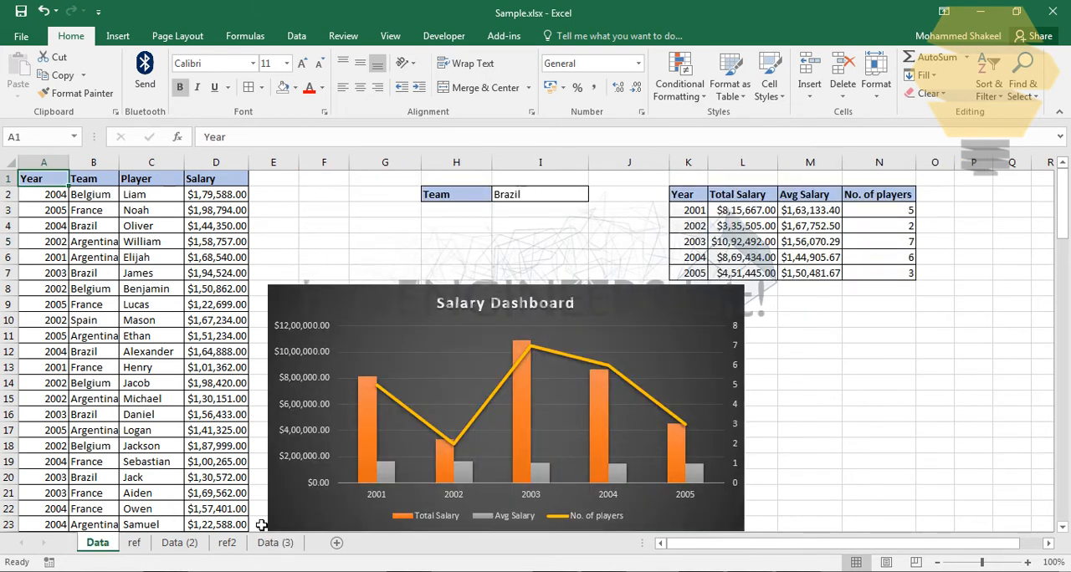
click(274, 543)
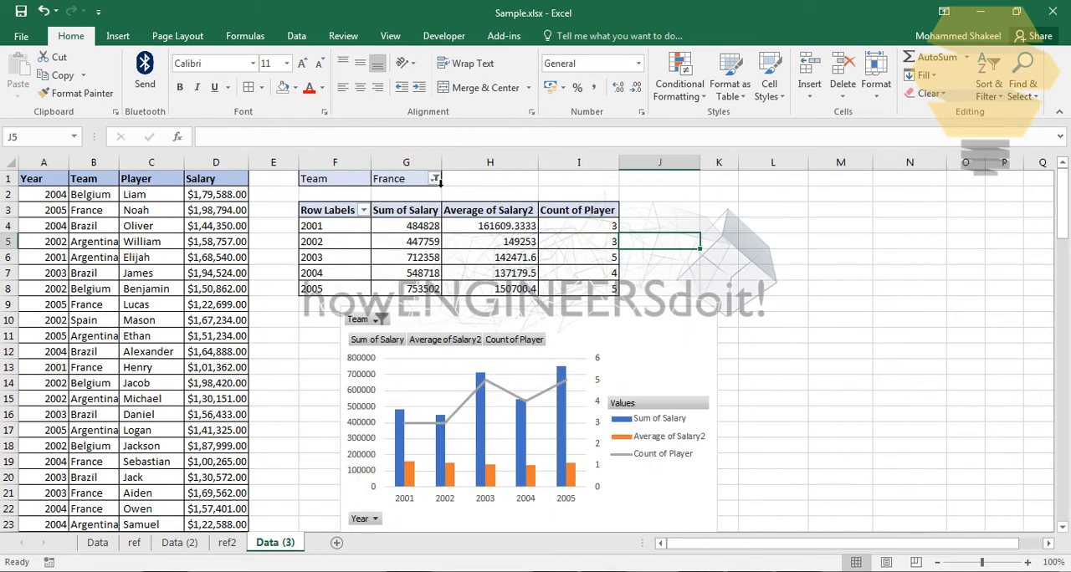
click(433, 178)
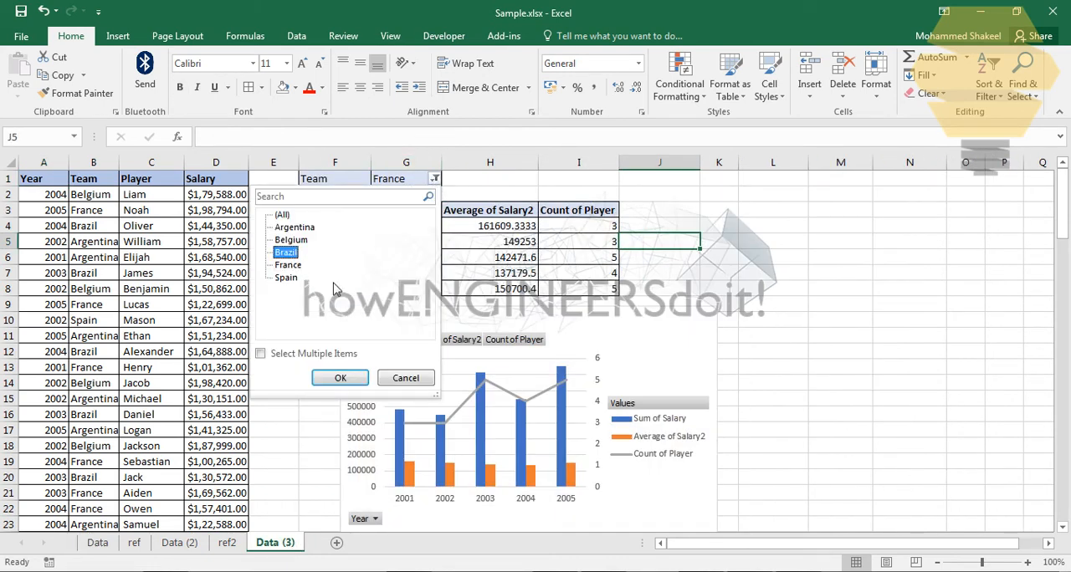
click(339, 378)
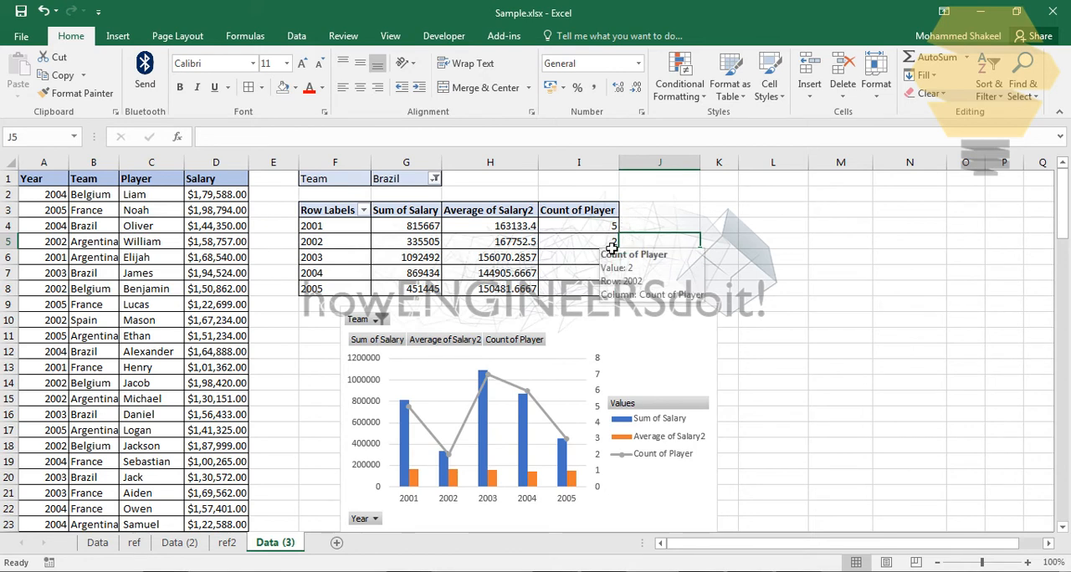
Step: Drill into the 2002 Count of Player value, creating Sheet5 with Brazil's 2002 players
click(271, 542)
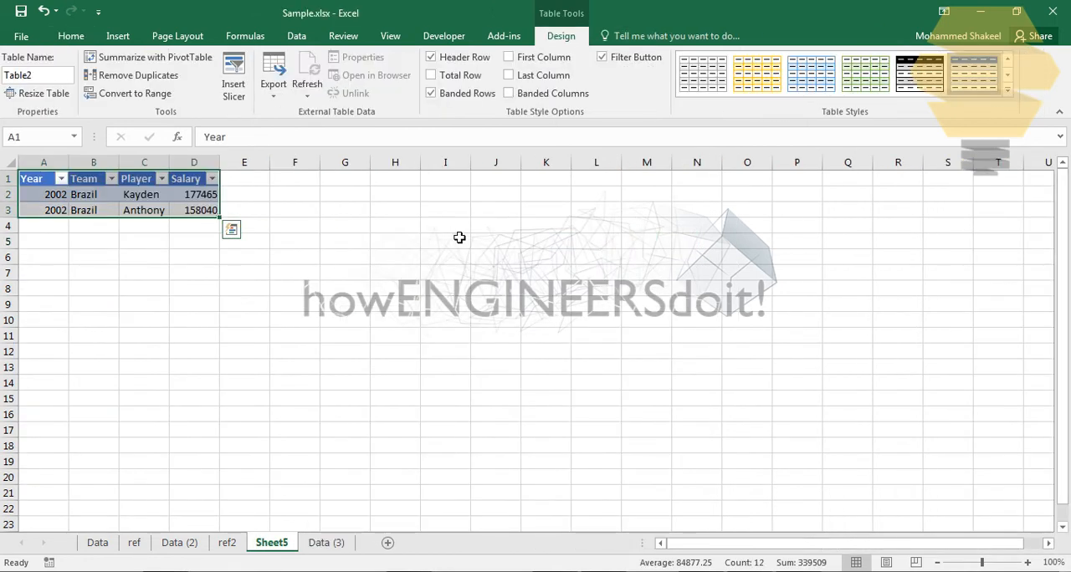
click(70, 35)
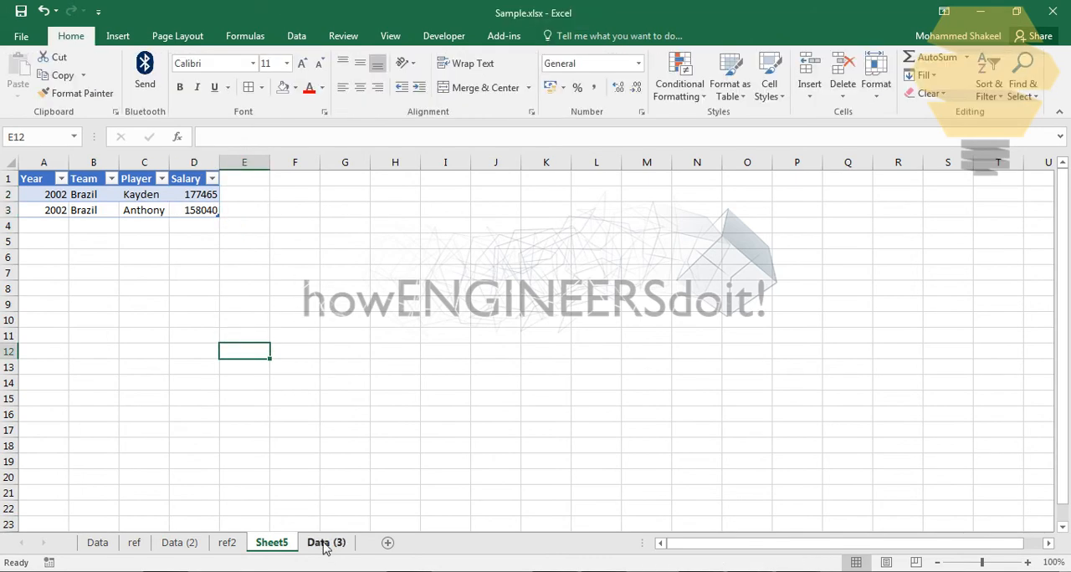
Step: Go from the detail sheet back to the Brazil-filtered Data (3) pivot and chart
click(325, 542)
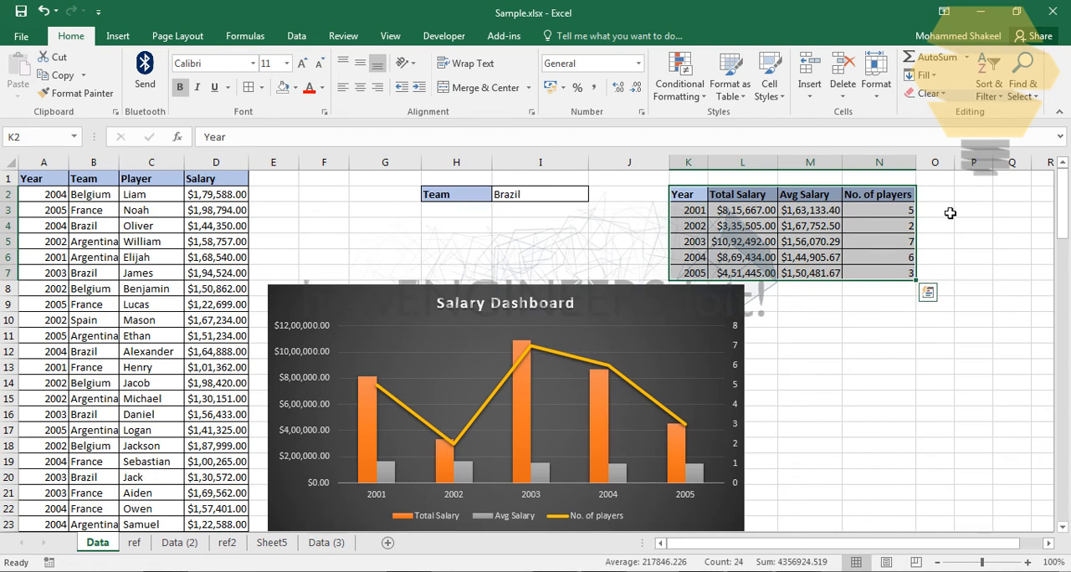
mouse_move(931, 233)
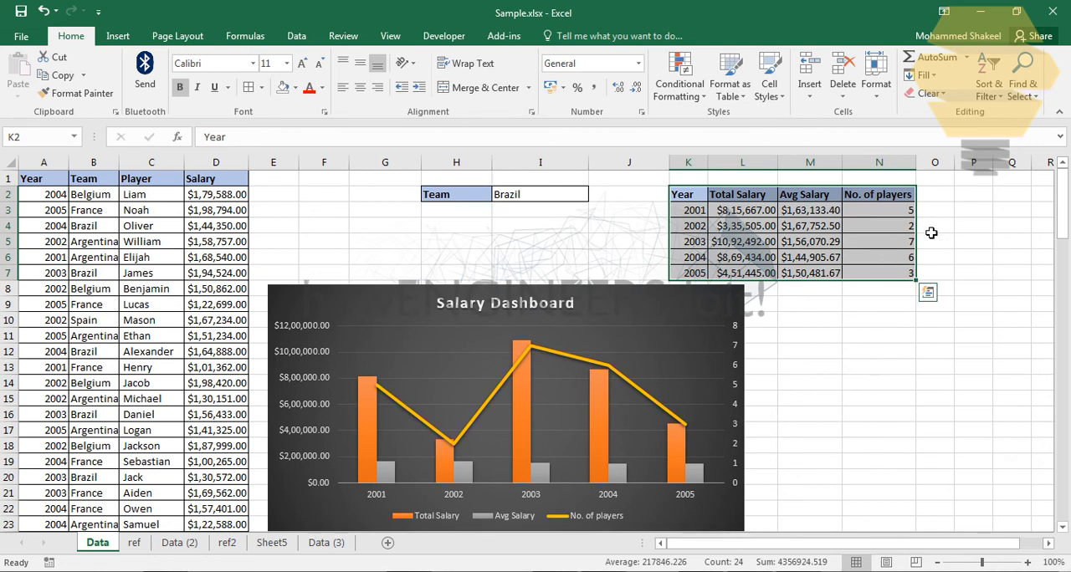
mouse_move(519, 425)
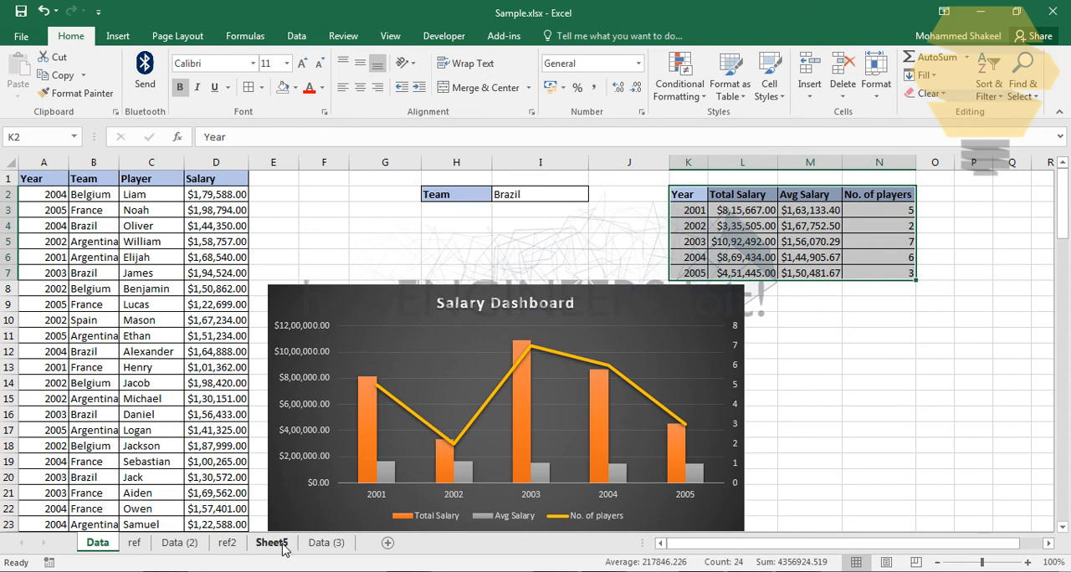
click(325, 542)
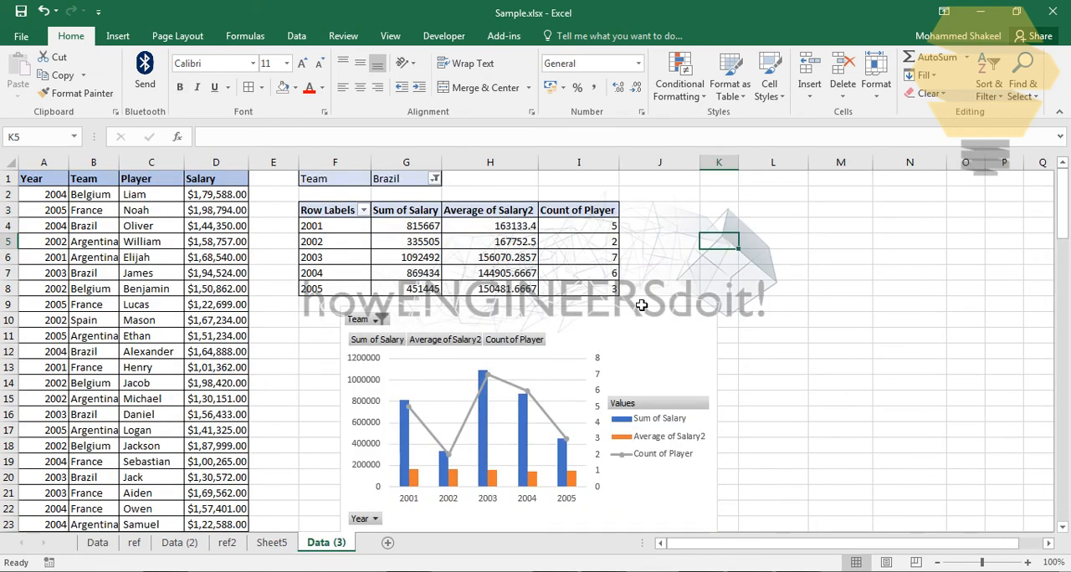
mouse_move(793, 283)
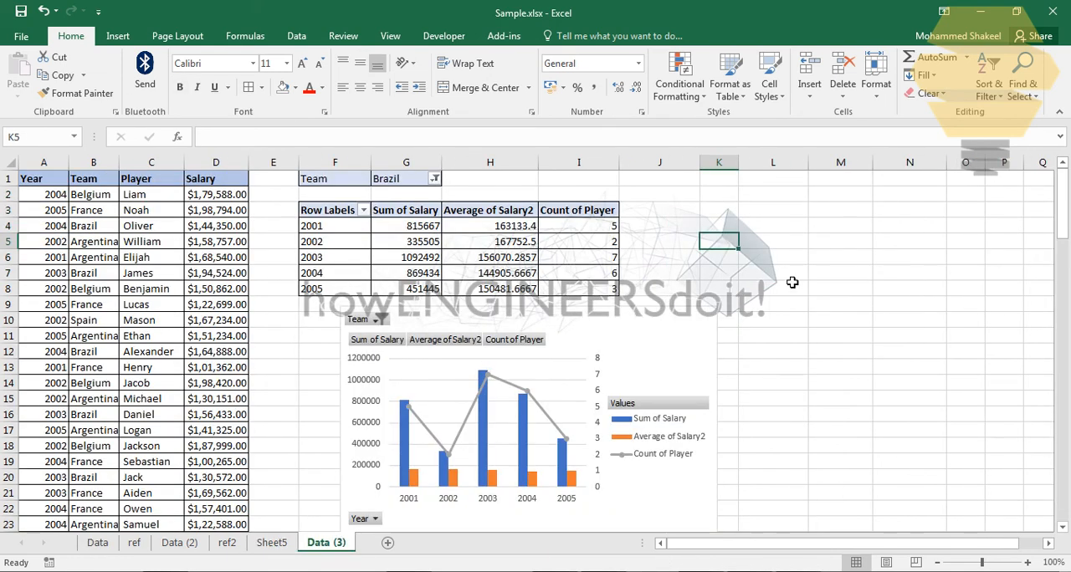